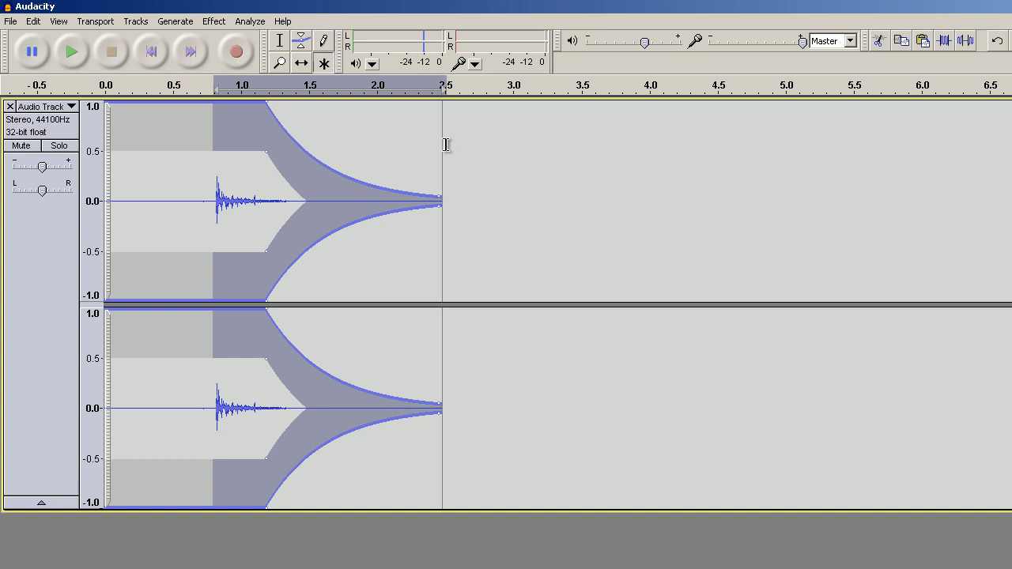
mouse_move(571, 146)
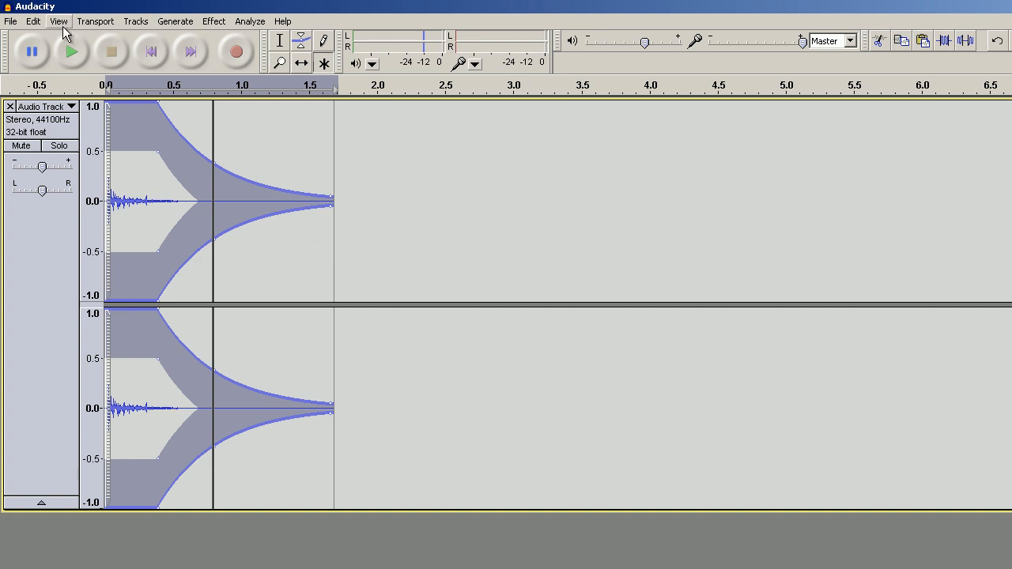
mouse_move(71, 50)
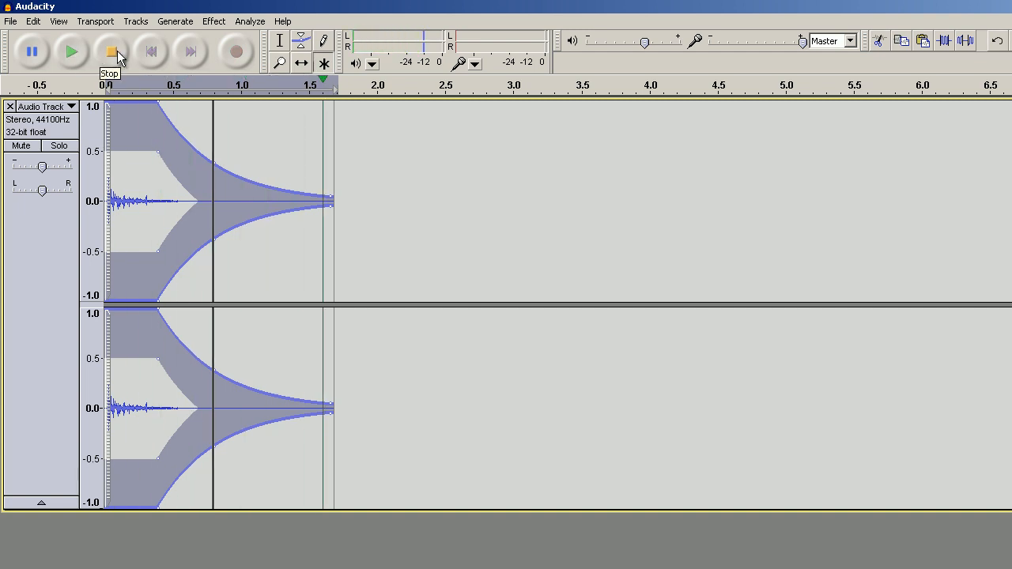
Stop playback after checking the trimmed boom clip
left_click(110, 51)
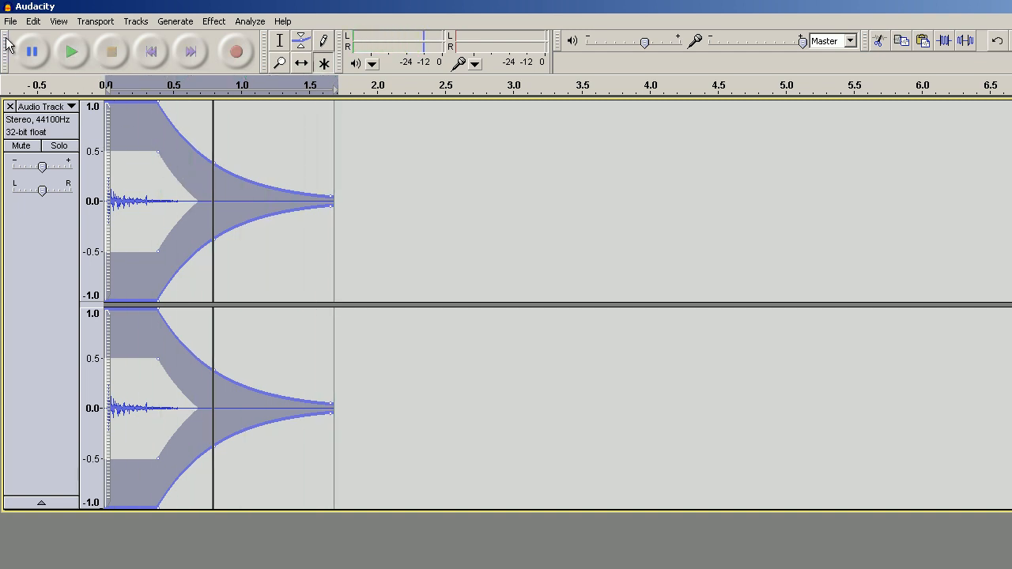
Export the audio via File > Export as WAV named 'boom' and confirm
left_click(11, 20)
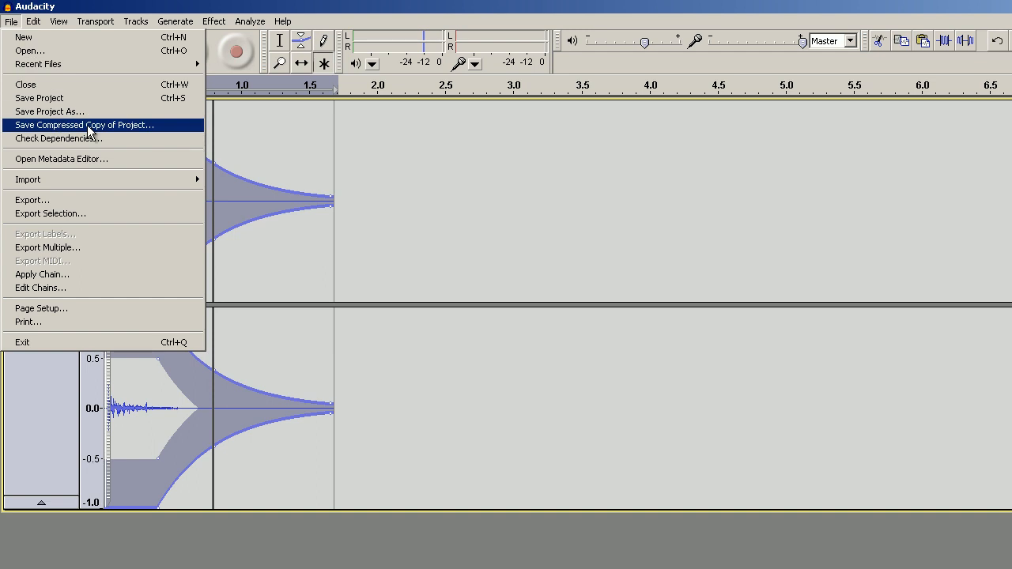
mouse_move(79, 199)
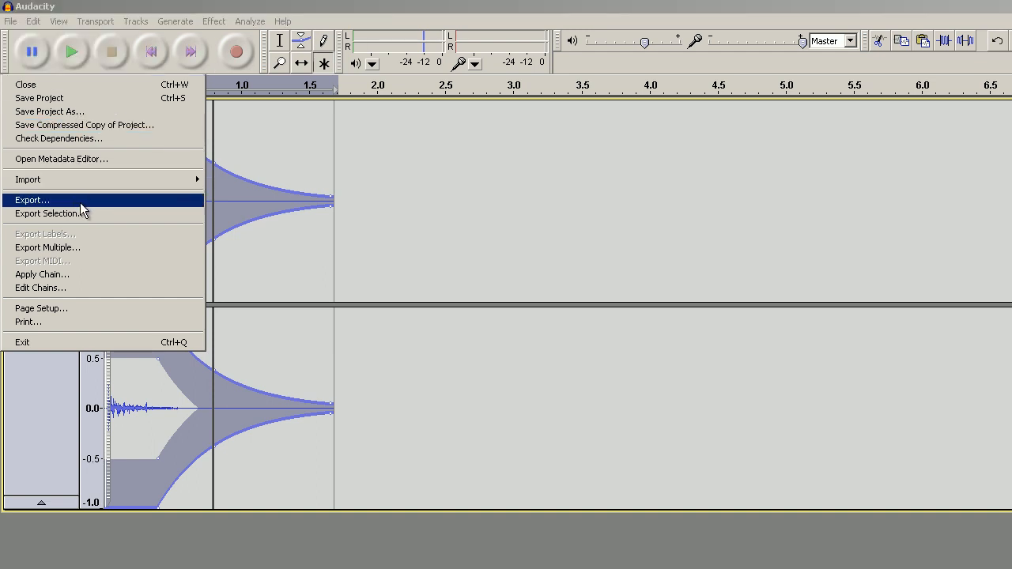
left_click(32, 199)
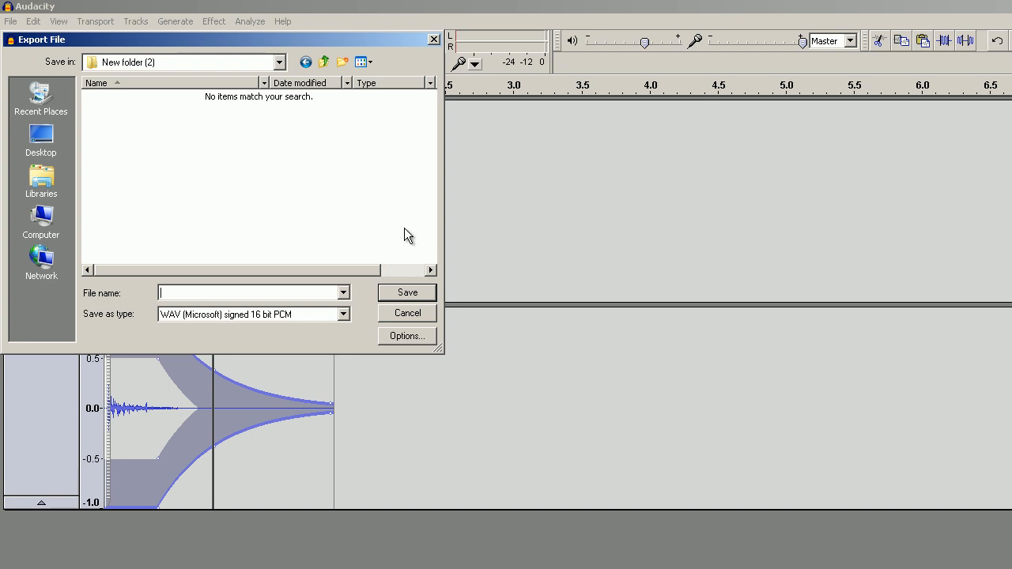
type("boom")
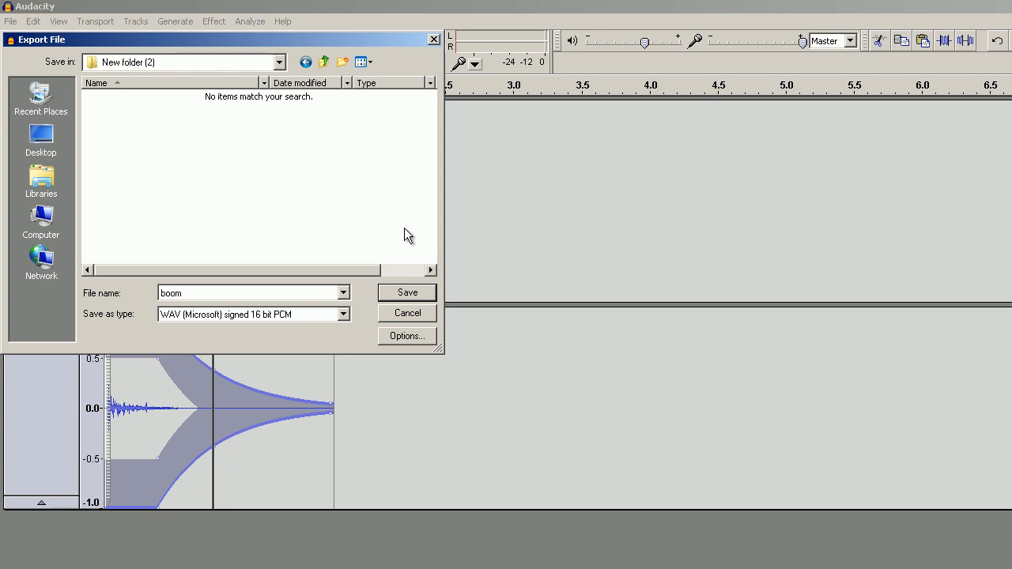
left_click(406, 293)
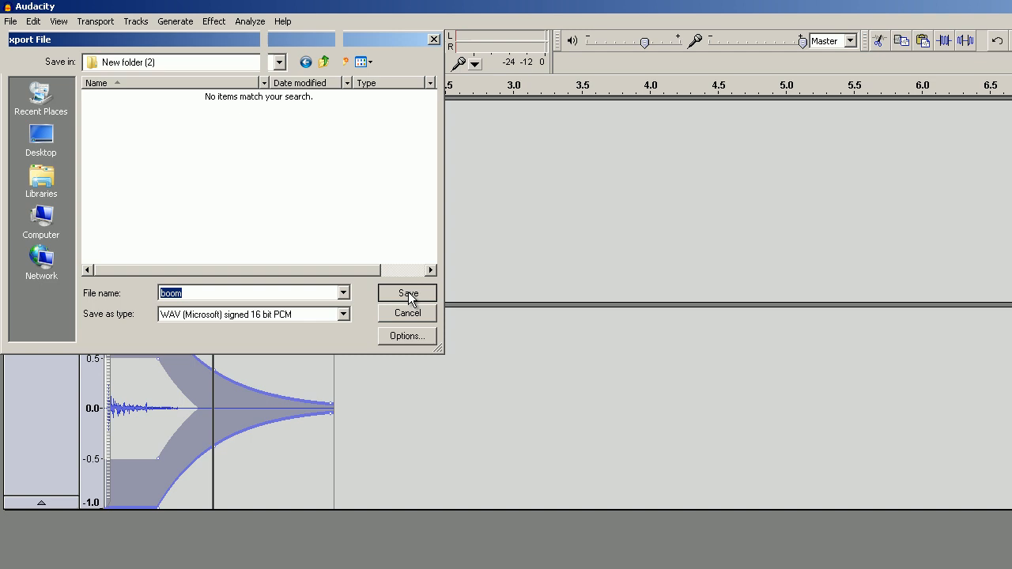
left_click(406, 292)
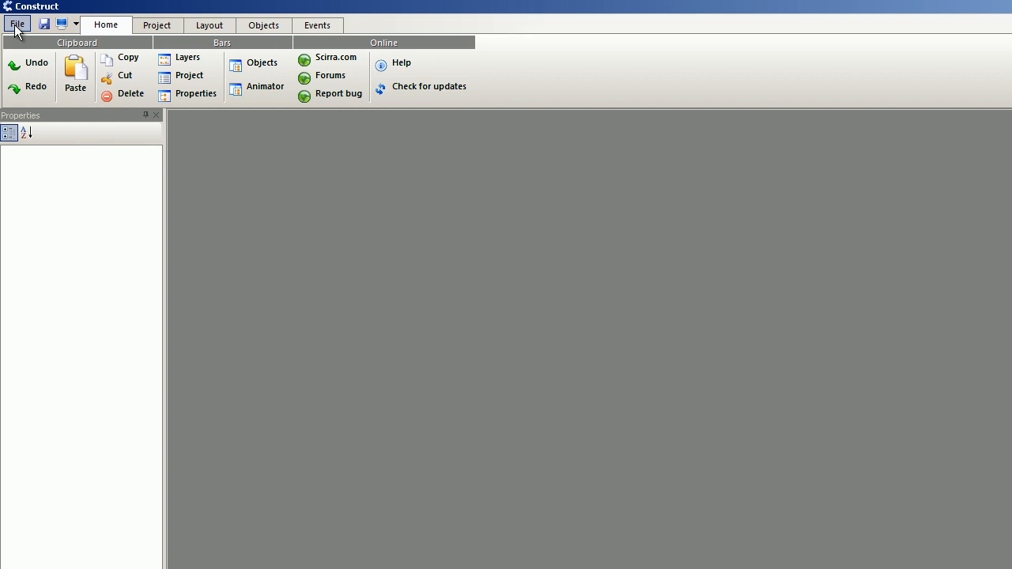
Create a new Direct-X game project from the File menu
left_click(15, 24)
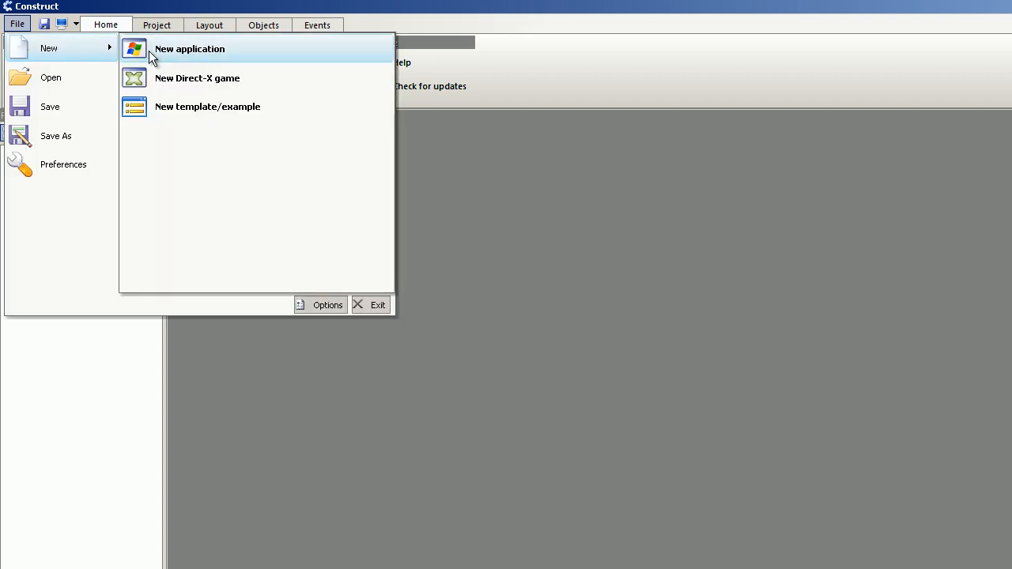
left_click(190, 48)
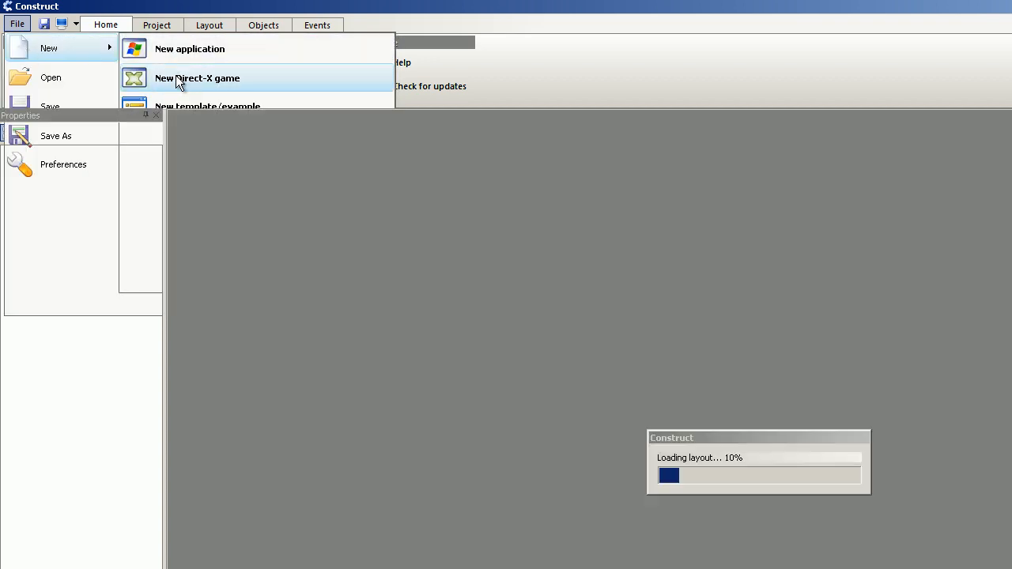
left_click(190, 47)
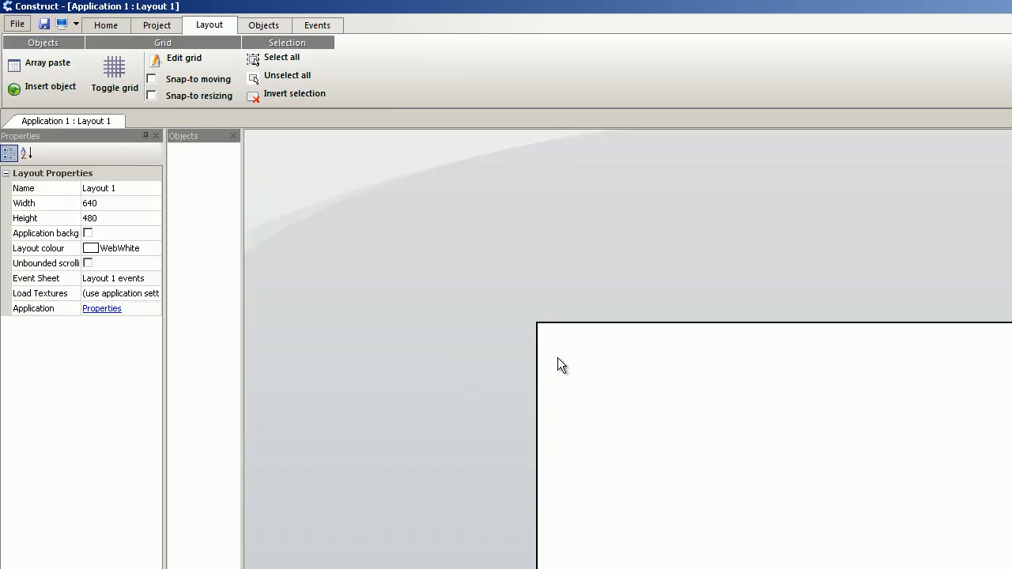
Insert an XAudio2 sound object into the layout
left_click(50, 86)
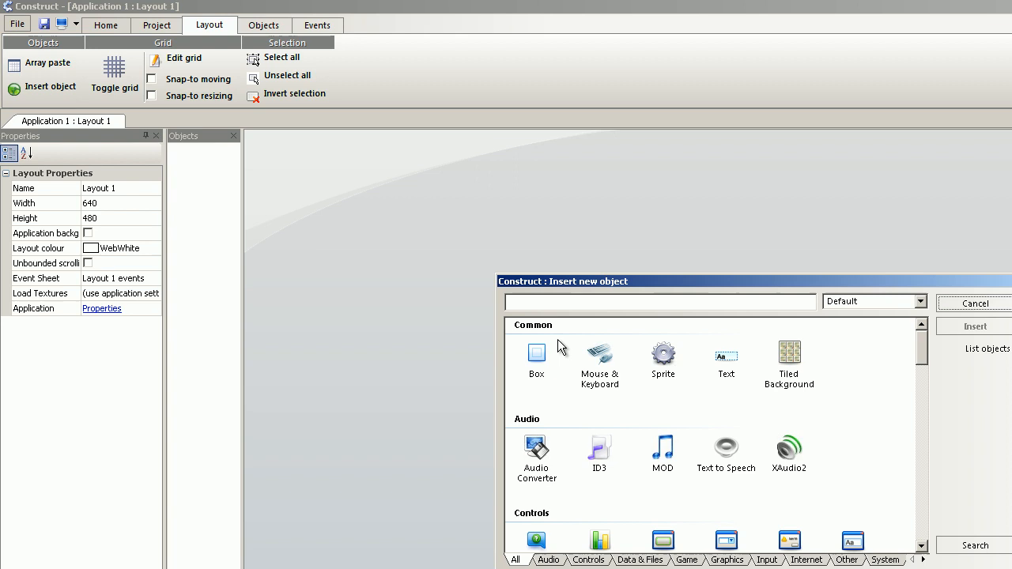
mouse_move(707, 496)
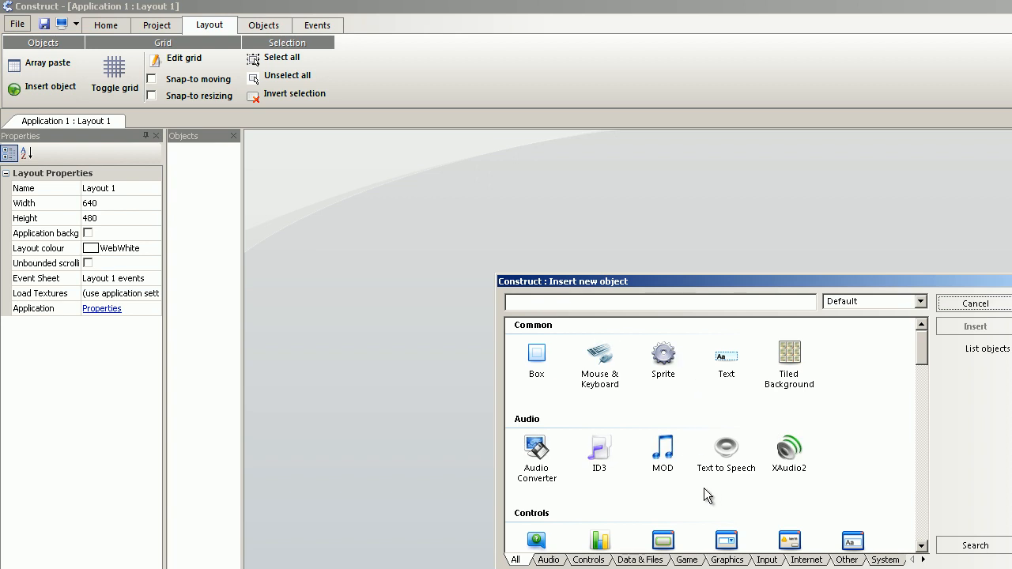
left_click(788, 447)
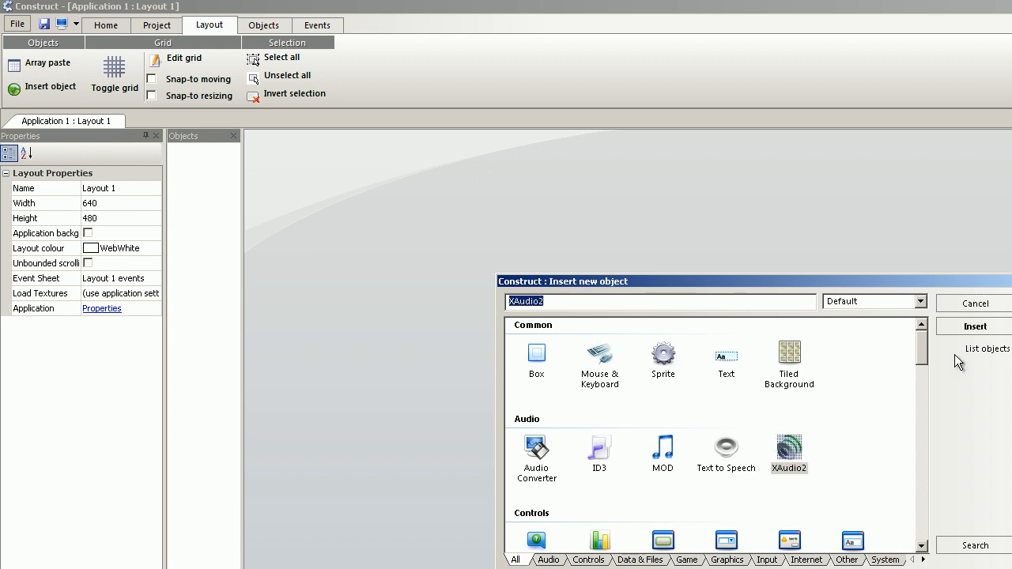
left_click(973, 325)
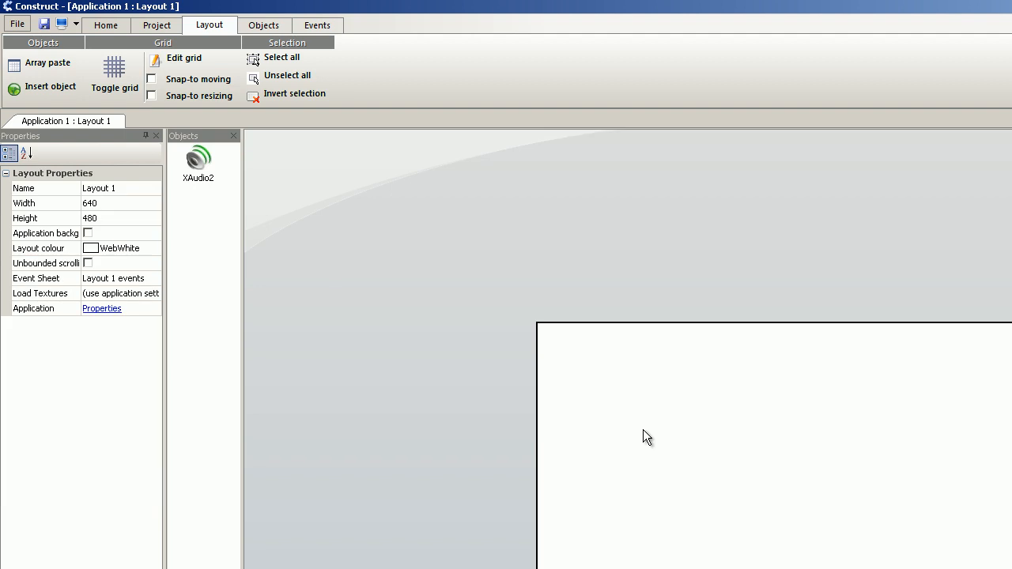
mouse_move(581, 373)
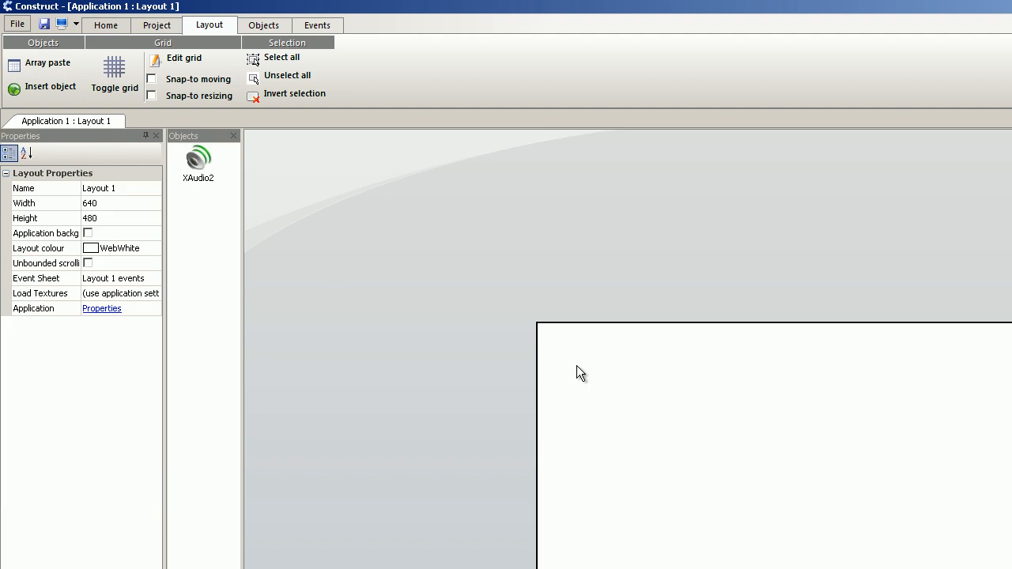
Insert a Sprite, paint it as an orange blob, and keep the image
left_click(50, 85)
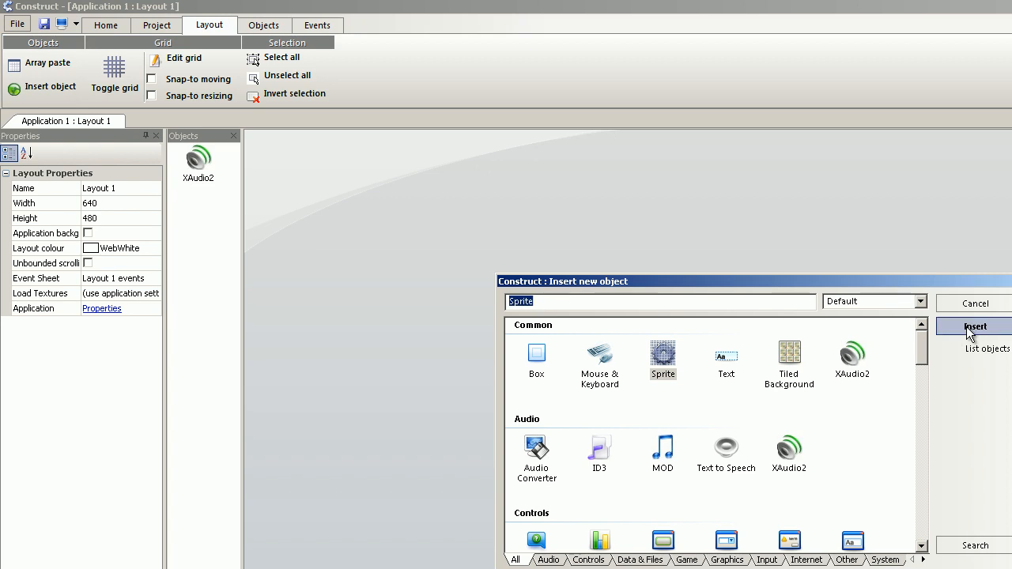
left_click(976, 325)
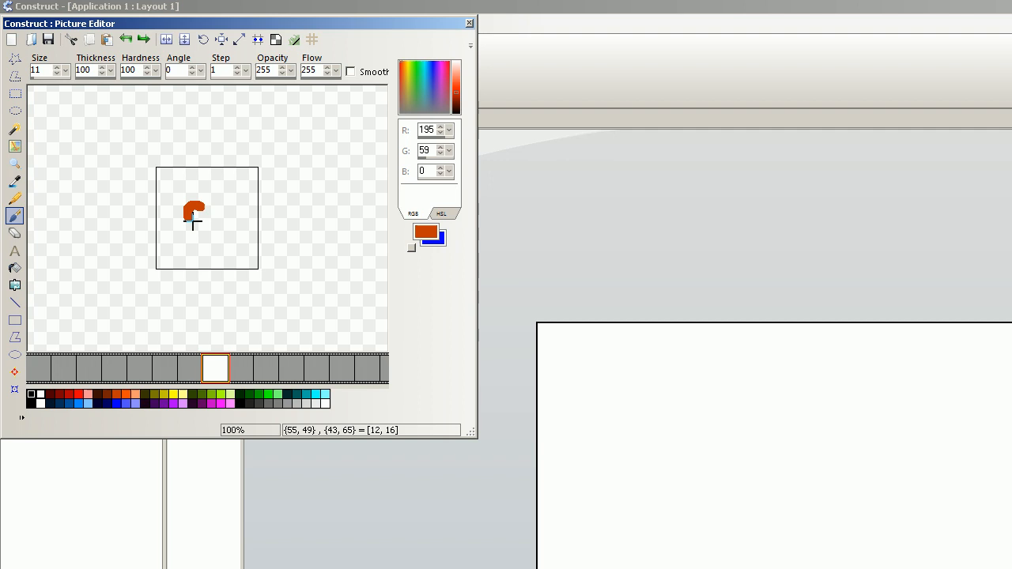
left_click_drag(193, 214, 204, 212)
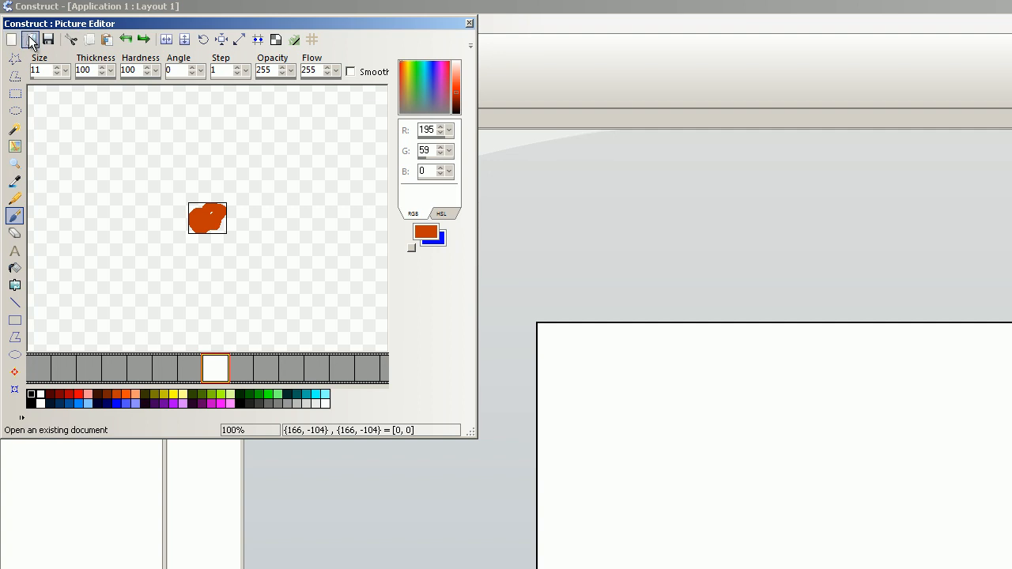
left_click(30, 40)
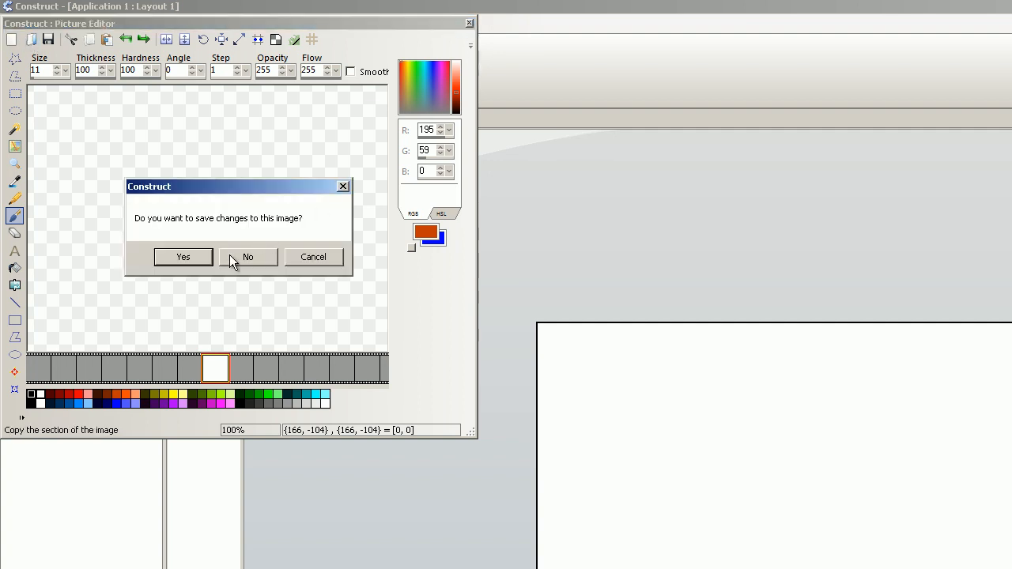
left_click(247, 256)
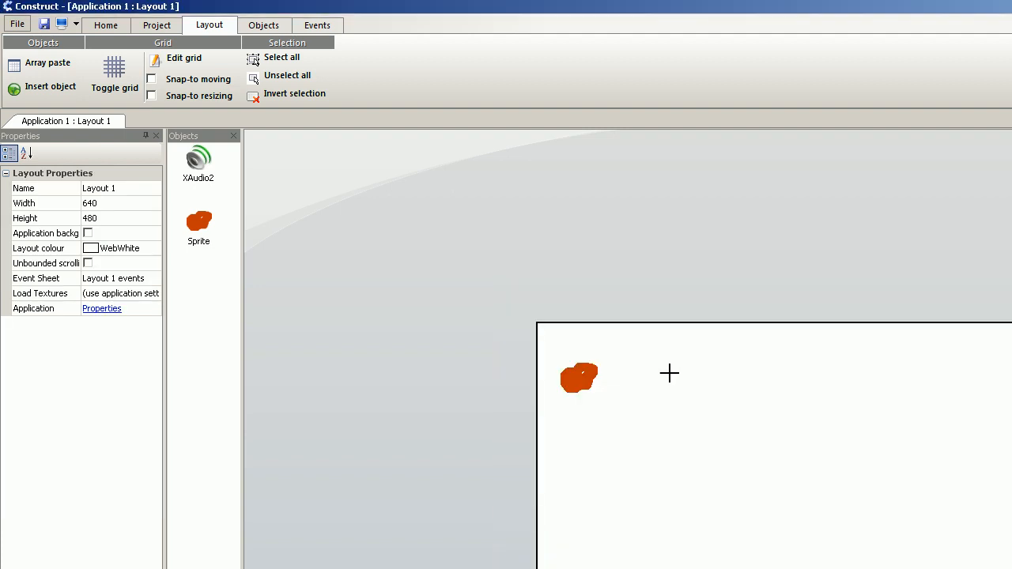
Insert a second dark red Sprite2 and nudge it right beside the orange blob
double_click(199, 221)
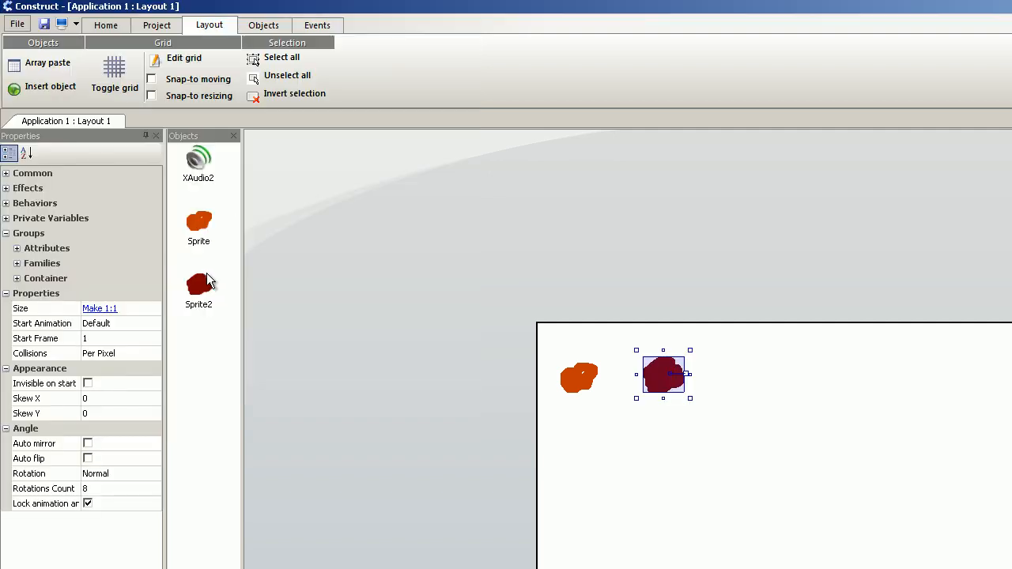
mouse_move(672, 381)
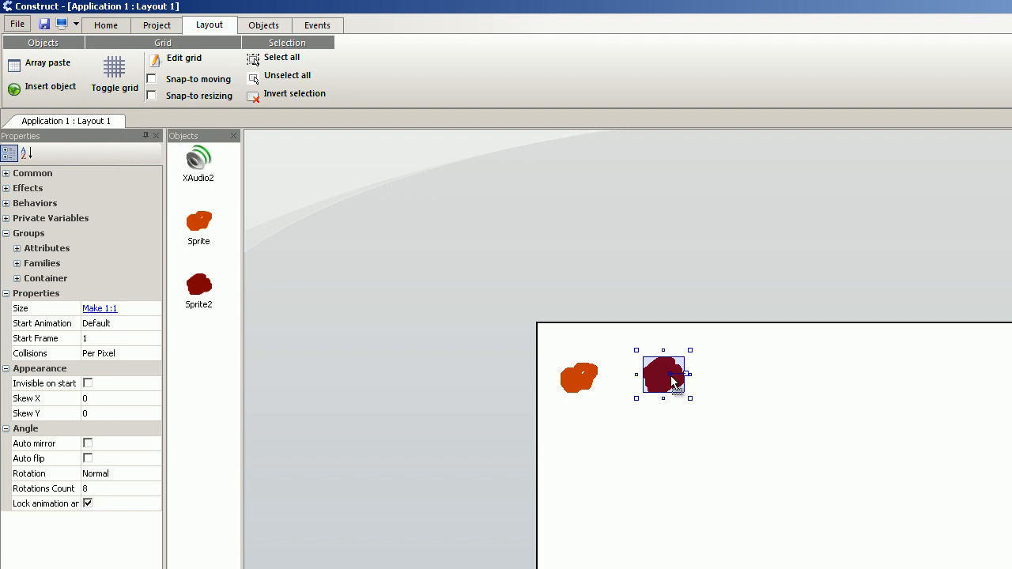
left_click_drag(664, 376, 682, 381)
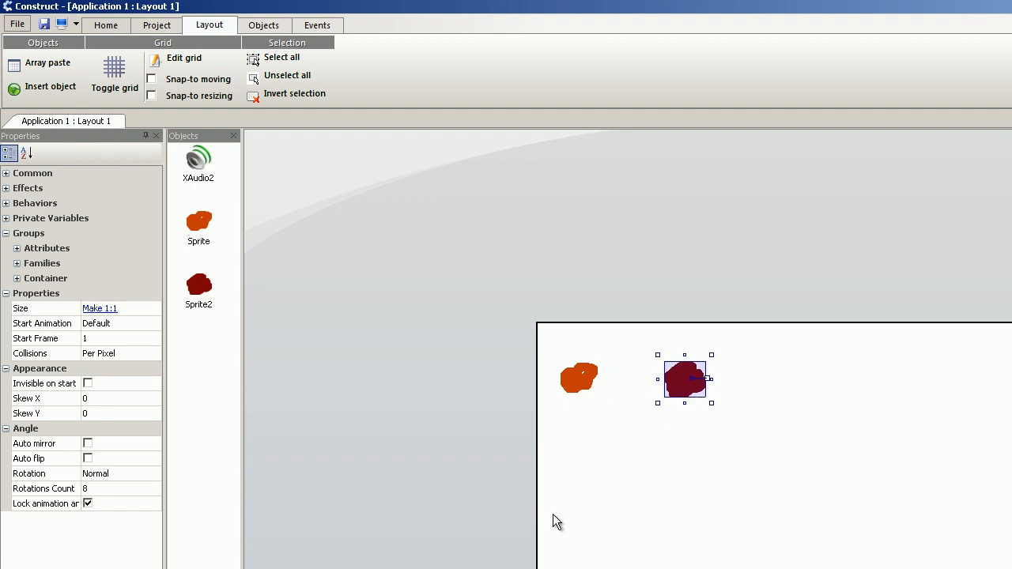
mouse_move(636, 430)
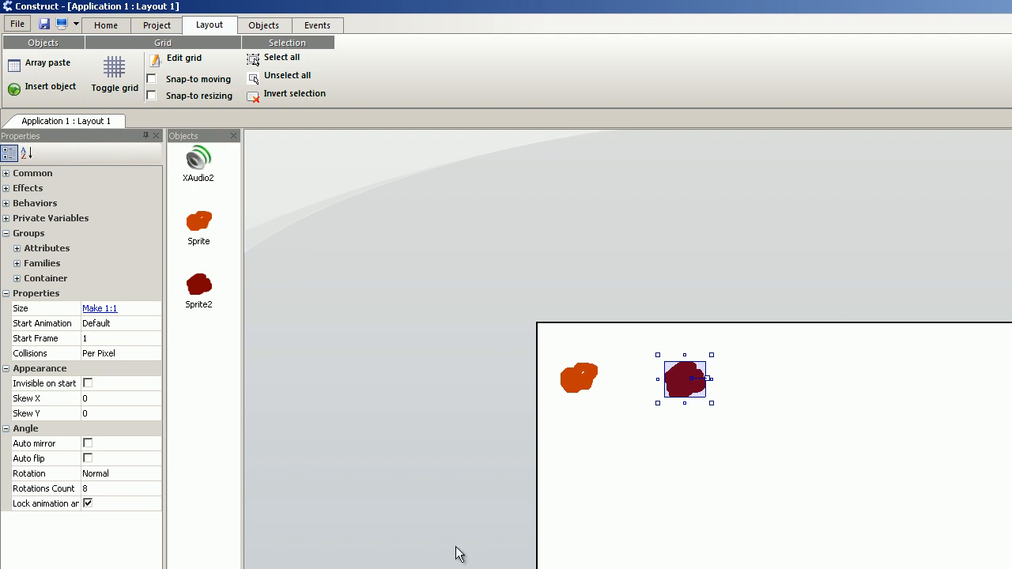
On the event sheet, add a System event with the Start of layout condition
left_click(316, 26)
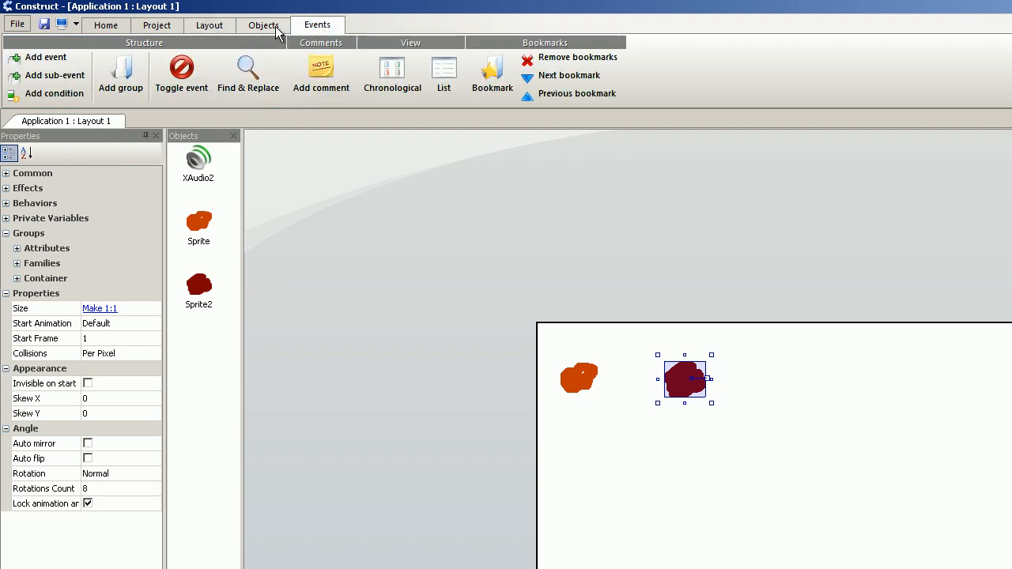
left_click(316, 25)
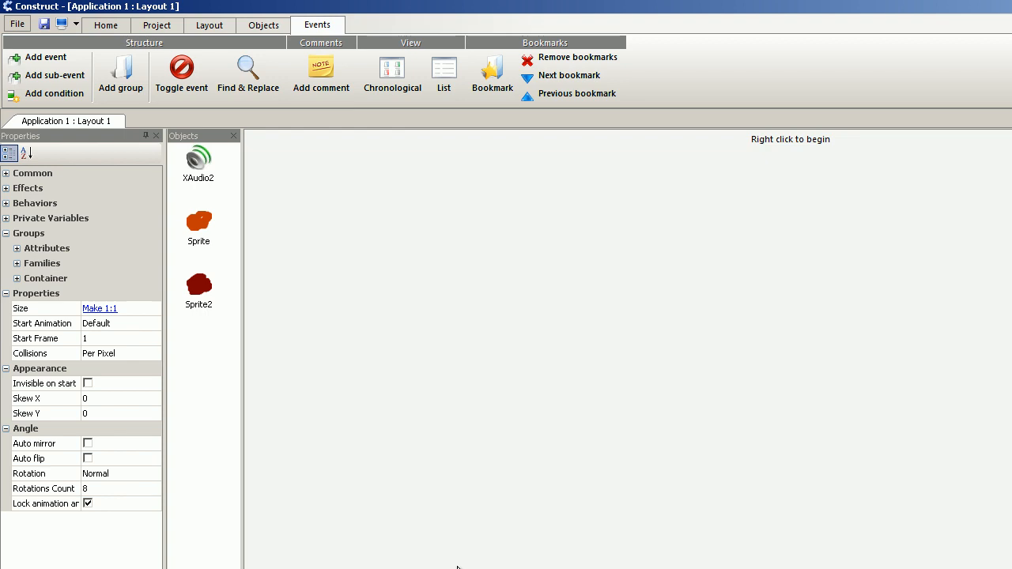
mouse_move(336, 170)
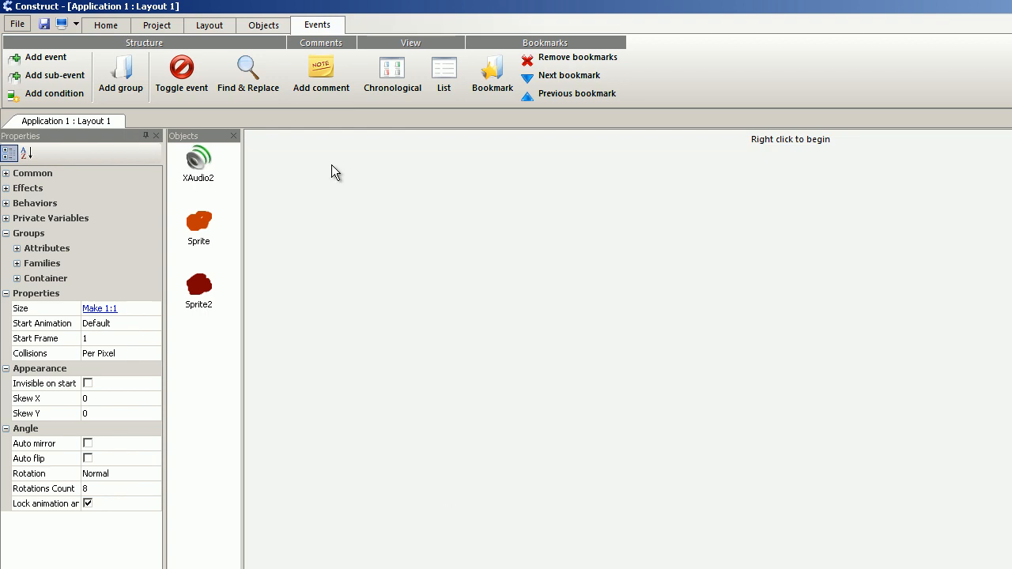
left_click(45, 57)
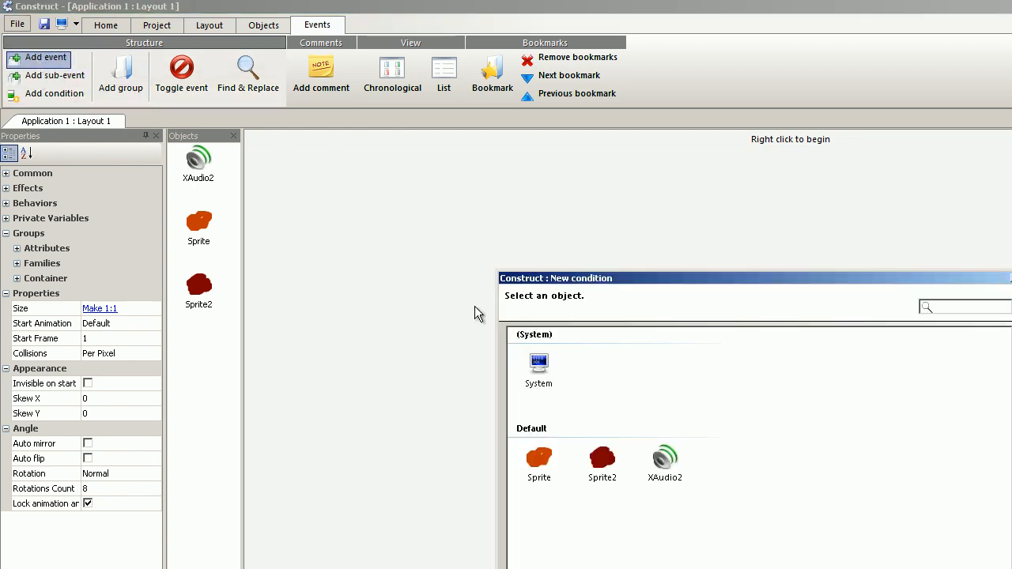
mouse_move(538, 364)
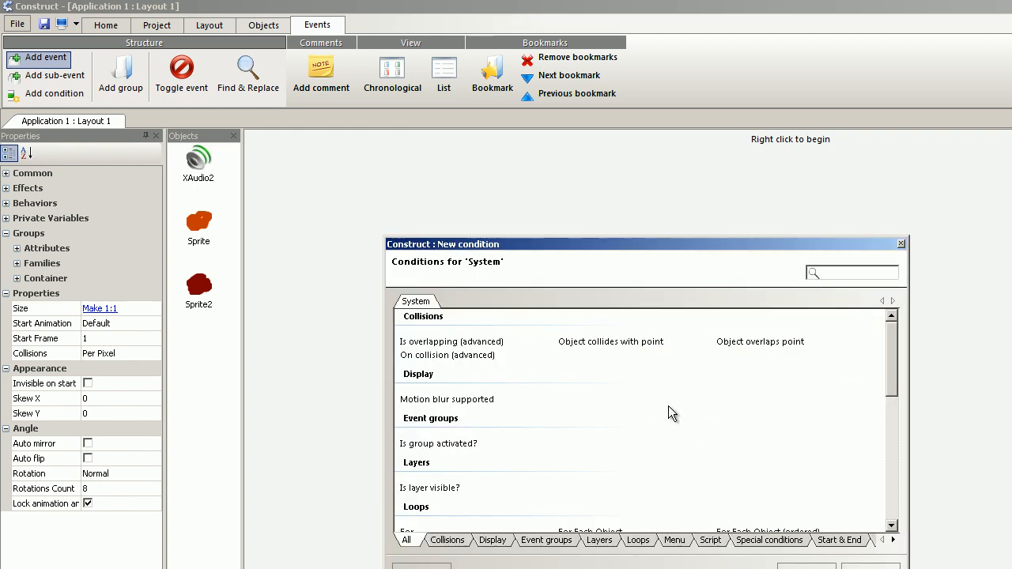
scroll("down", 3)
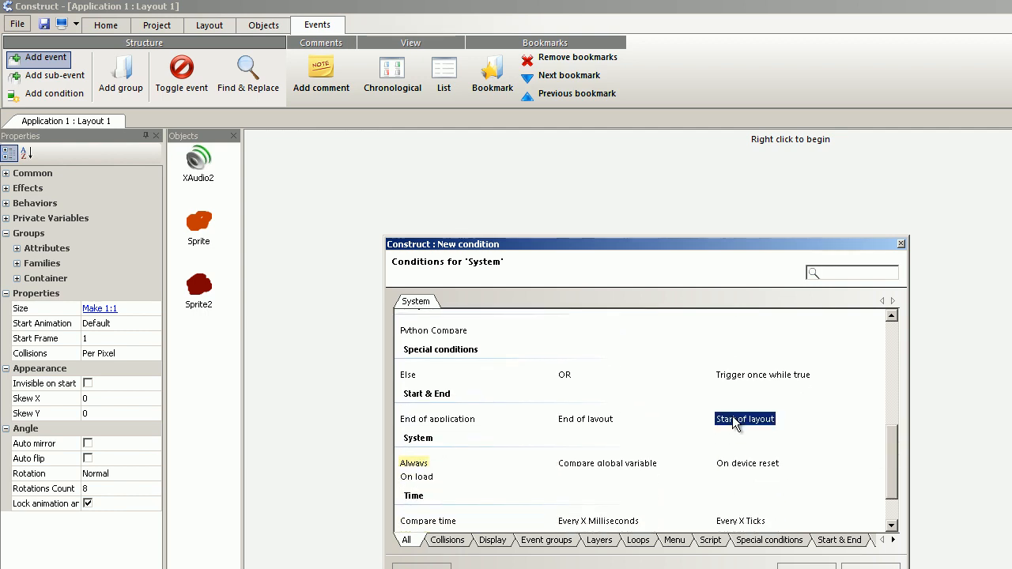
double_click(743, 417)
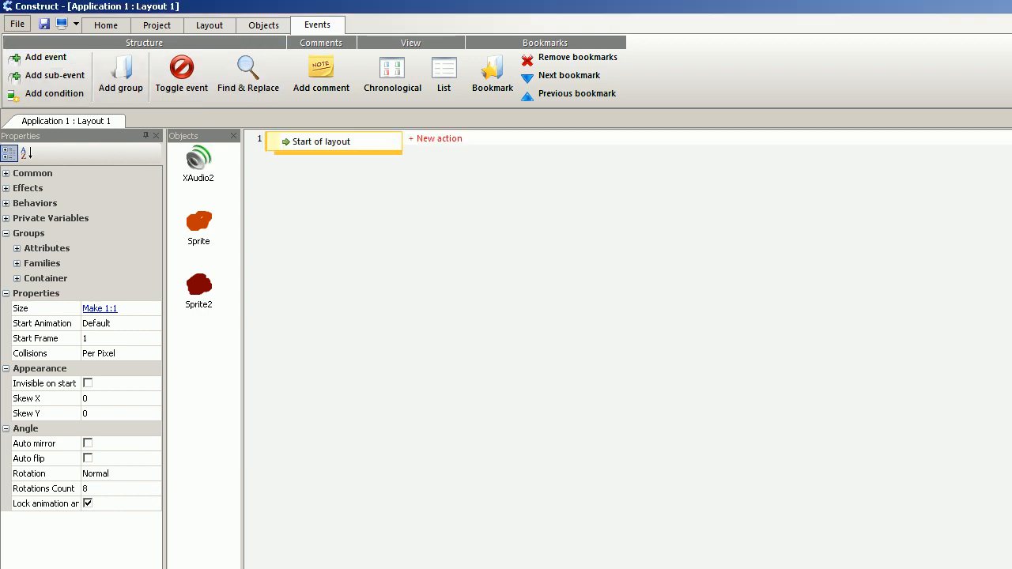
mouse_move(437, 139)
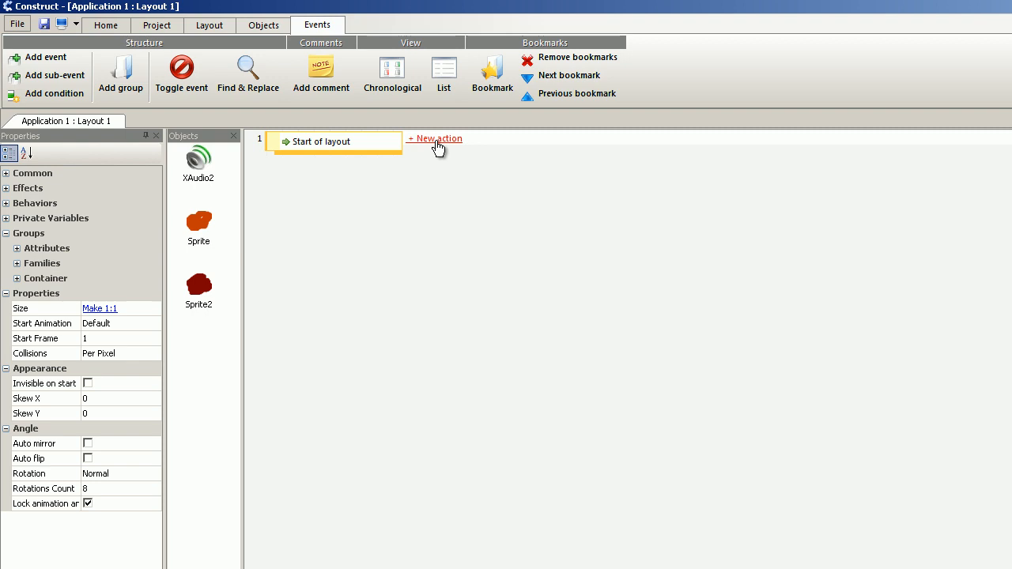
Add an XAudio2 action to the Start of layout event for loading boom.wav
left_click(435, 139)
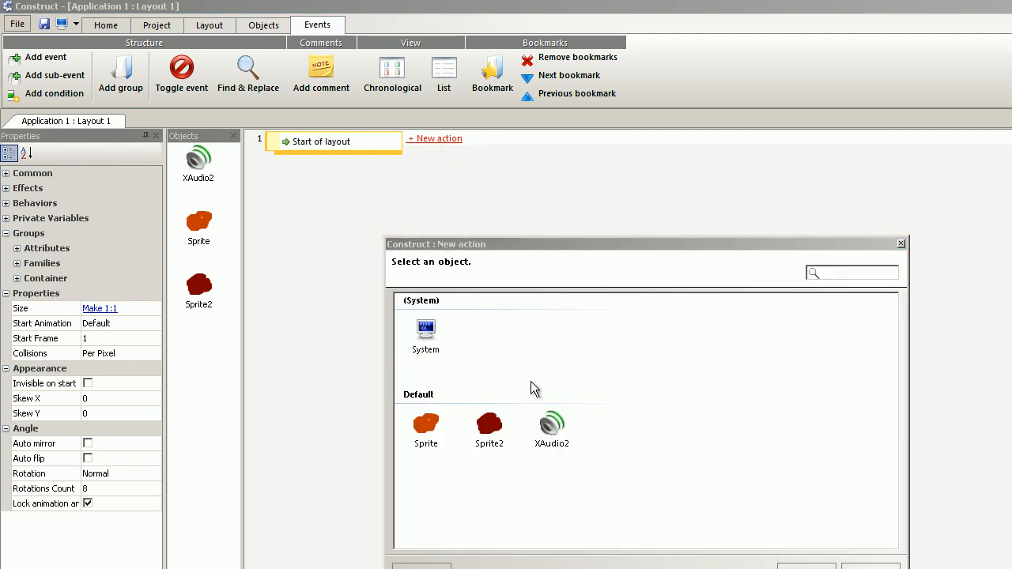
left_click(550, 424)
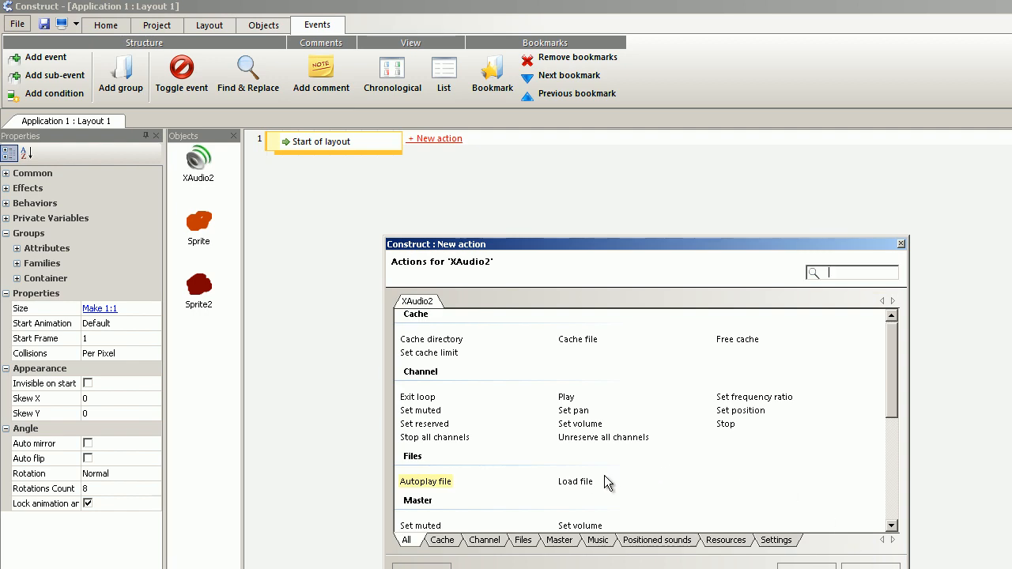
mouse_move(645, 472)
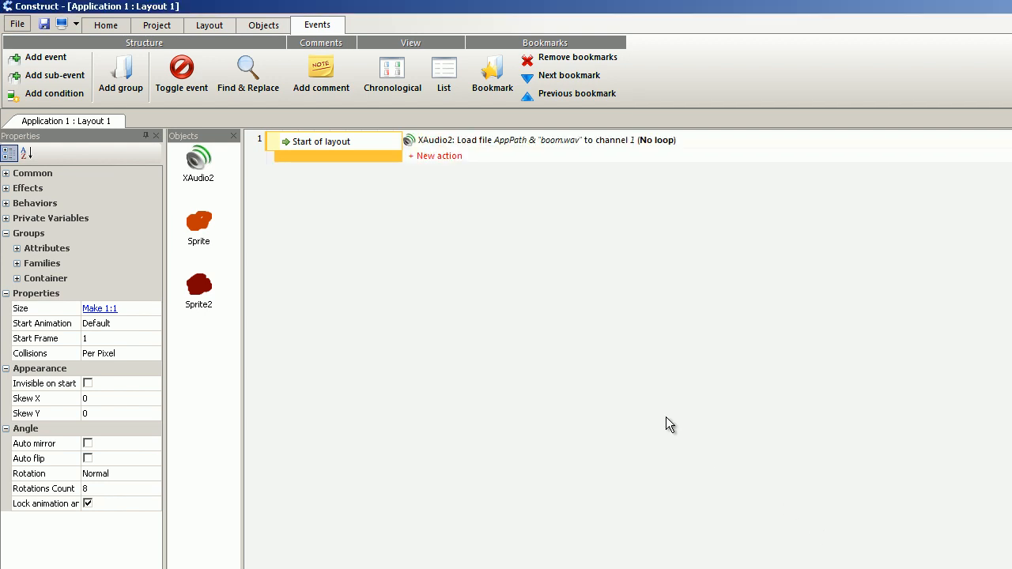
mouse_move(139, 221)
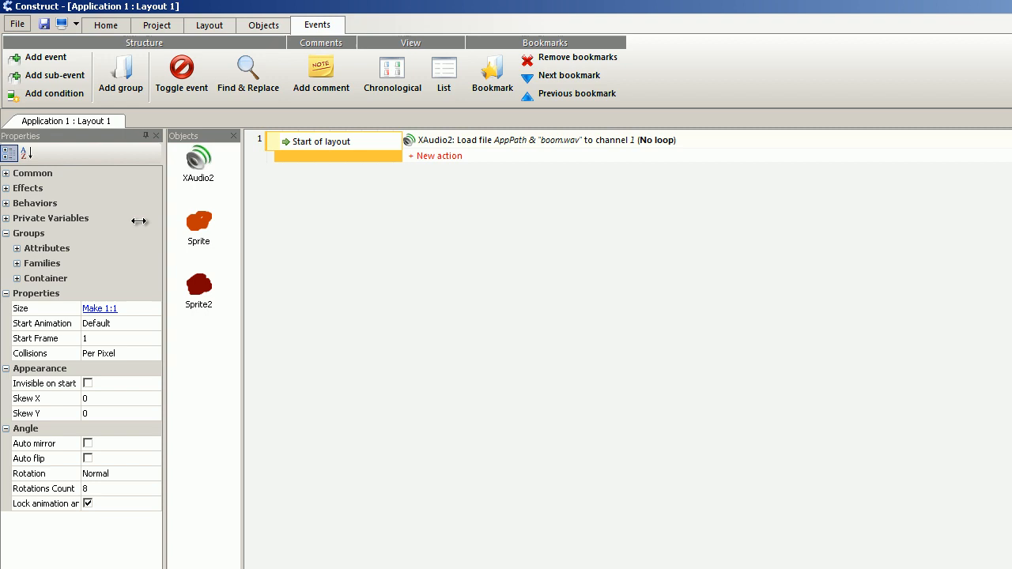
mouse_move(204, 299)
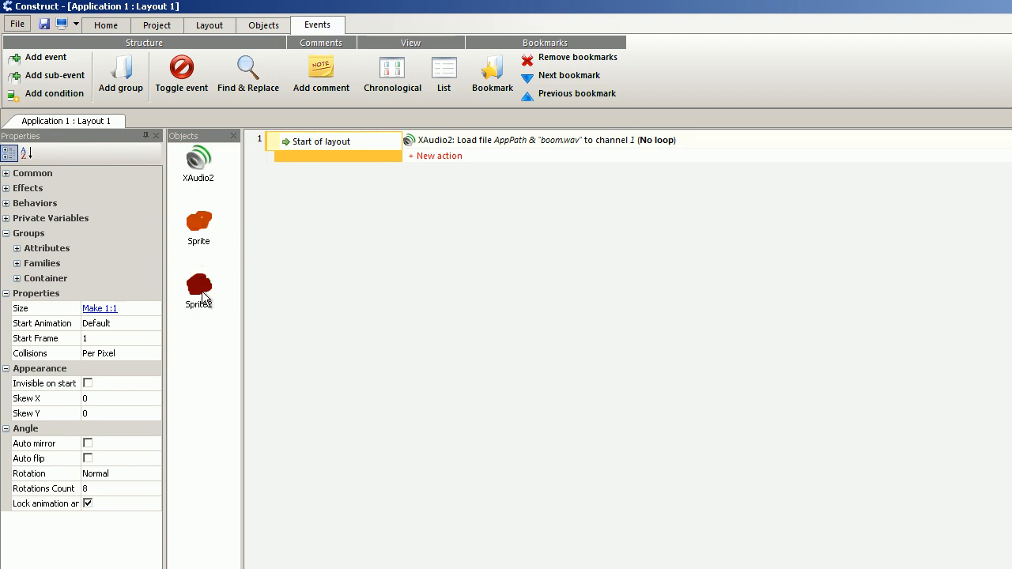
mouse_move(320, 193)
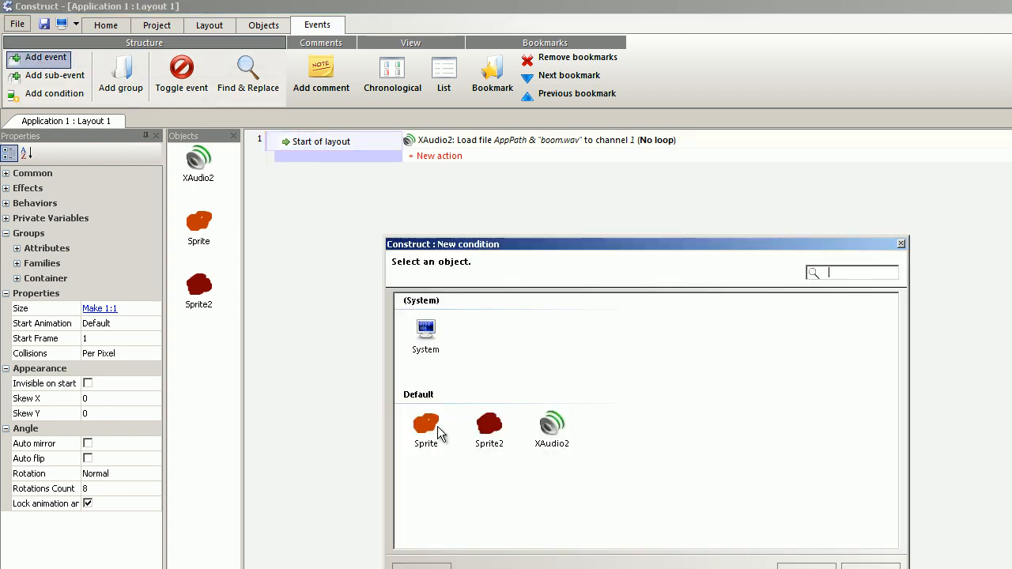
Add a Sprite 'On collision with Sprite2' event and begin its action
left_click(425, 425)
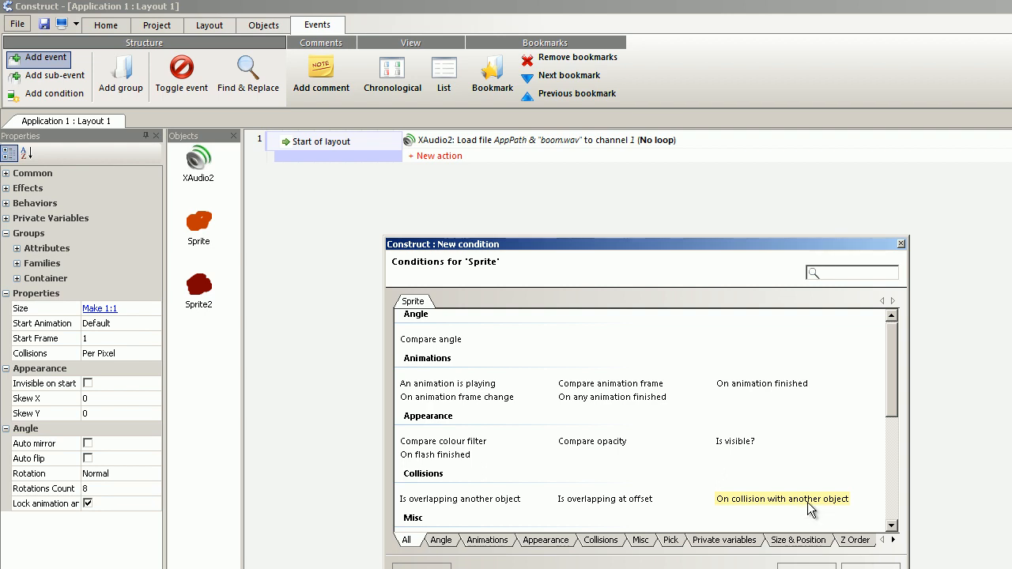
left_click(781, 499)
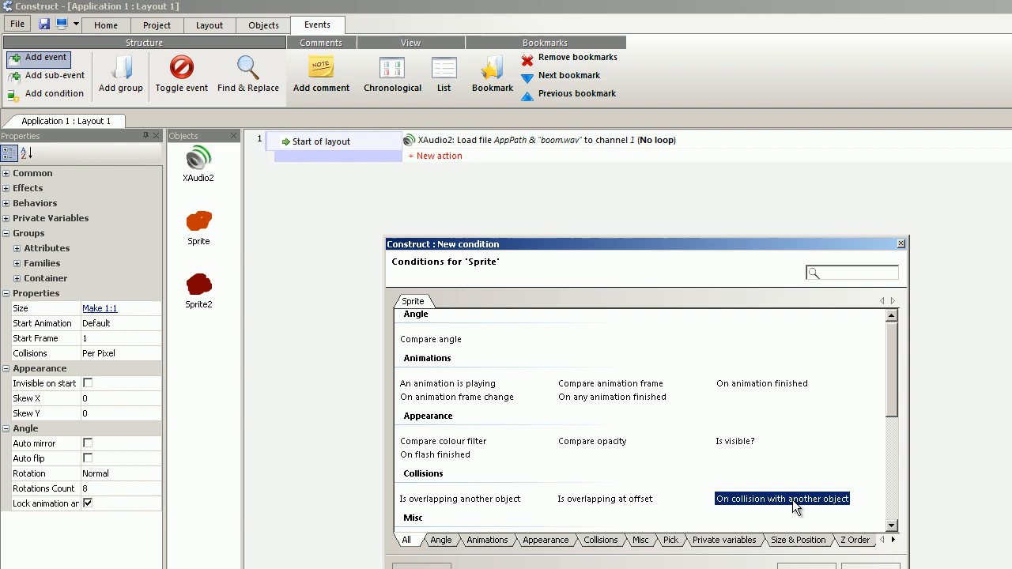
double_click(781, 498)
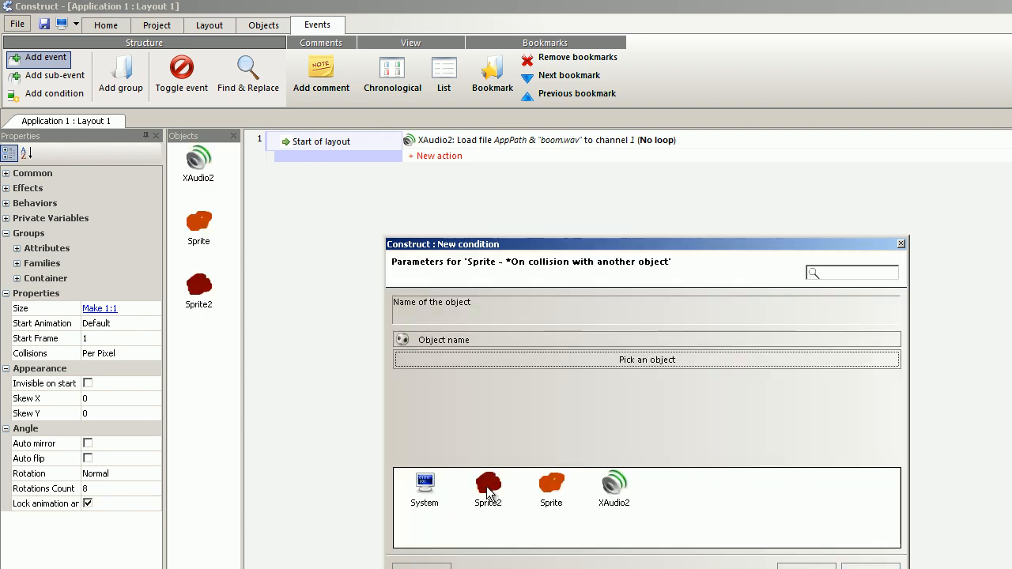
left_click(487, 488)
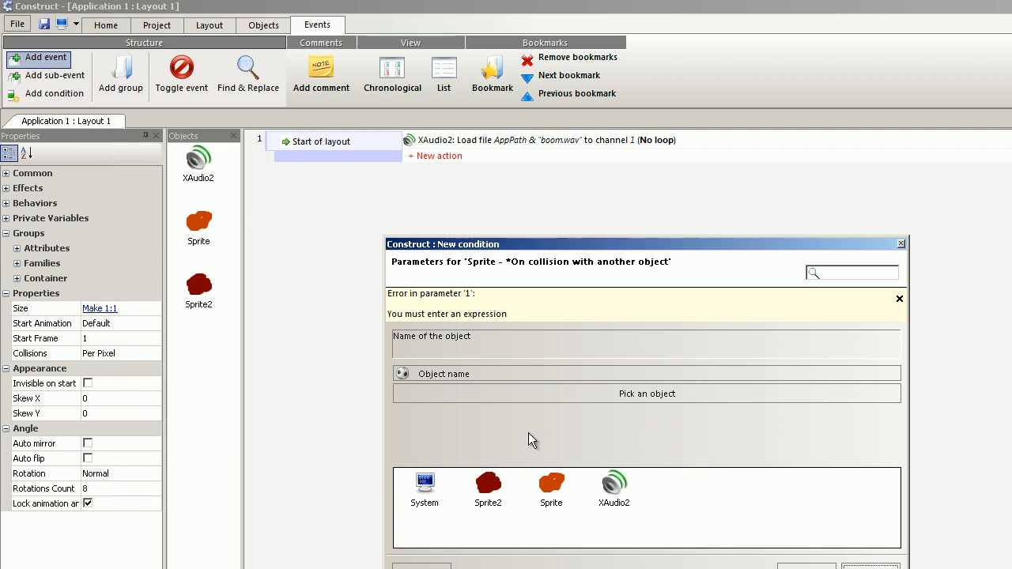
mouse_move(700, 453)
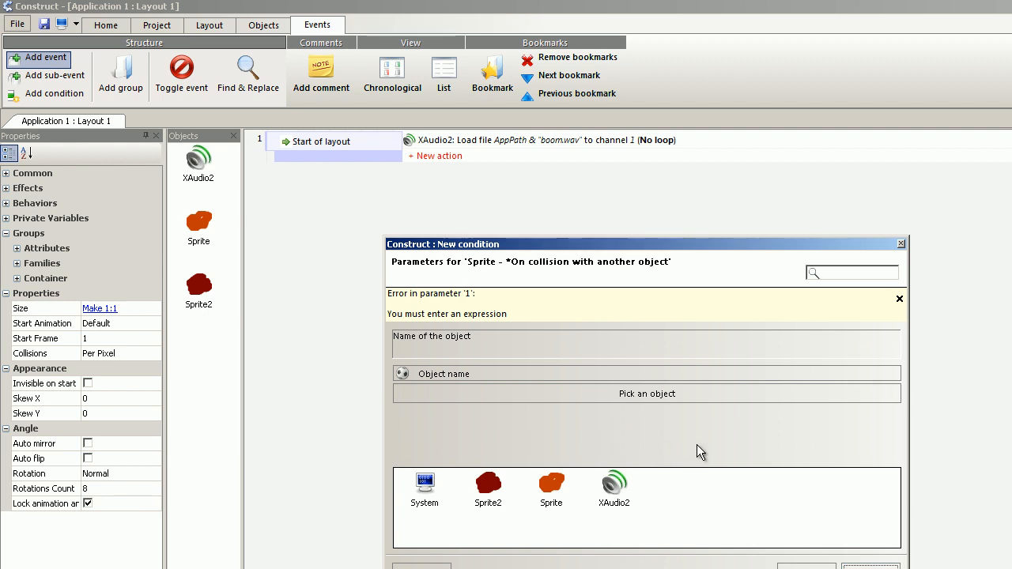
mouse_move(641, 393)
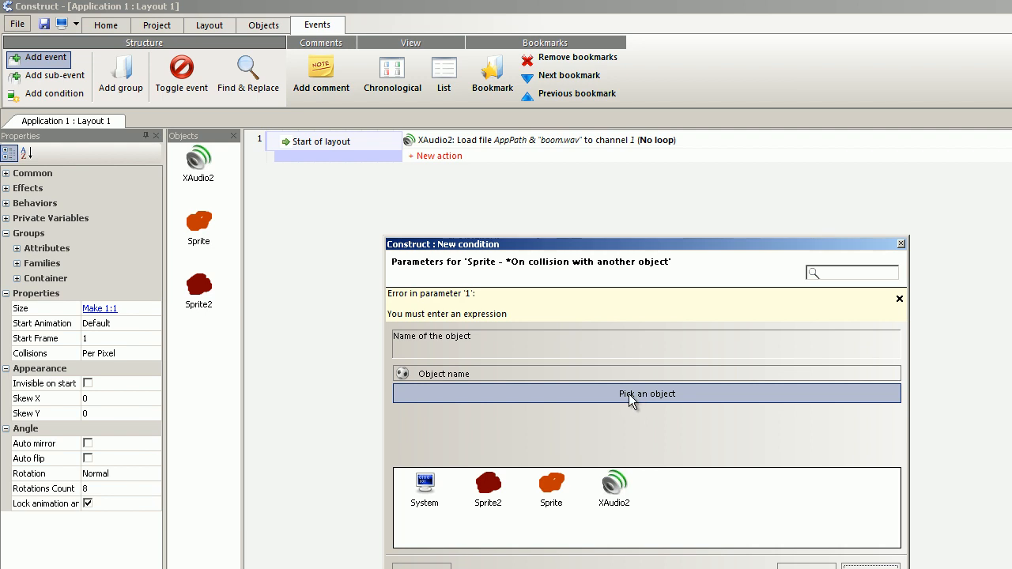
left_click(644, 394)
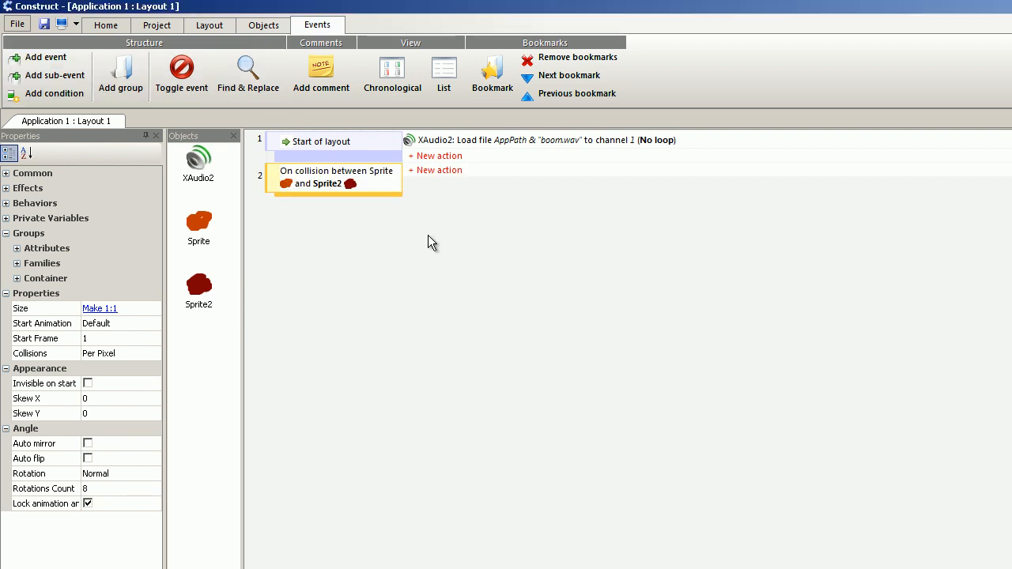
left_click(439, 171)
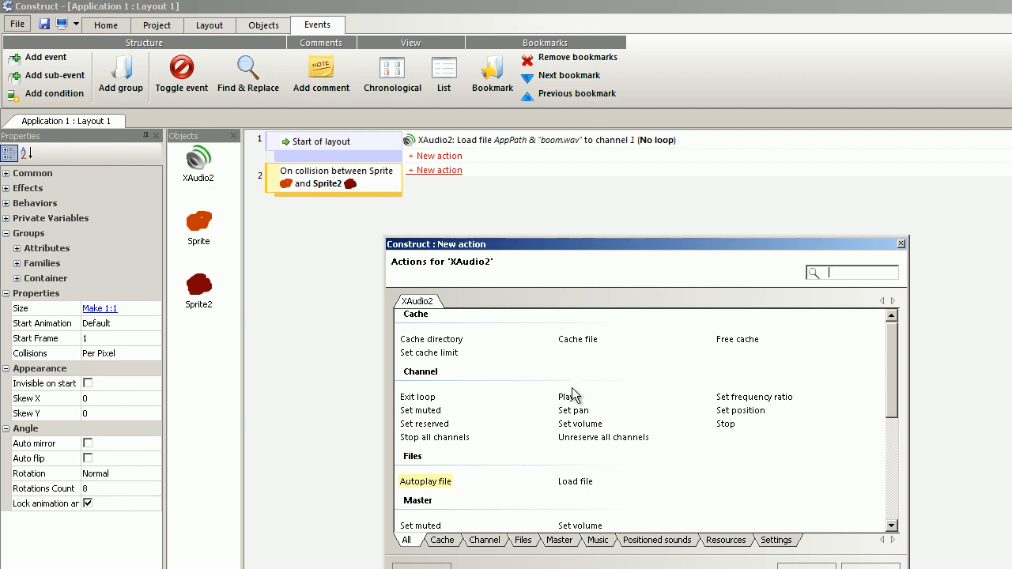
Set the collision action to XAudio2 Play on channel 1
left_click(567, 395)
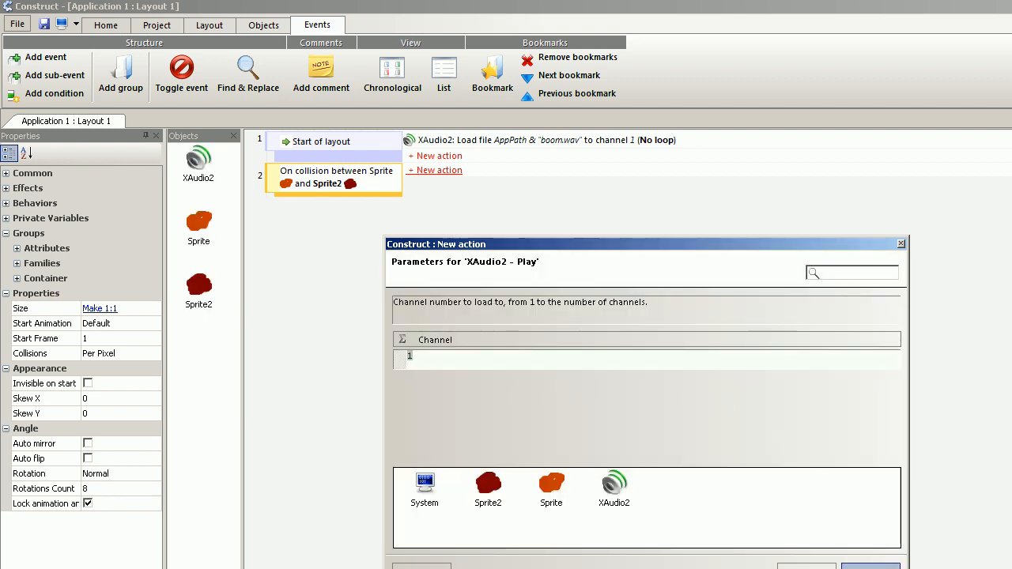
left_click(869, 566)
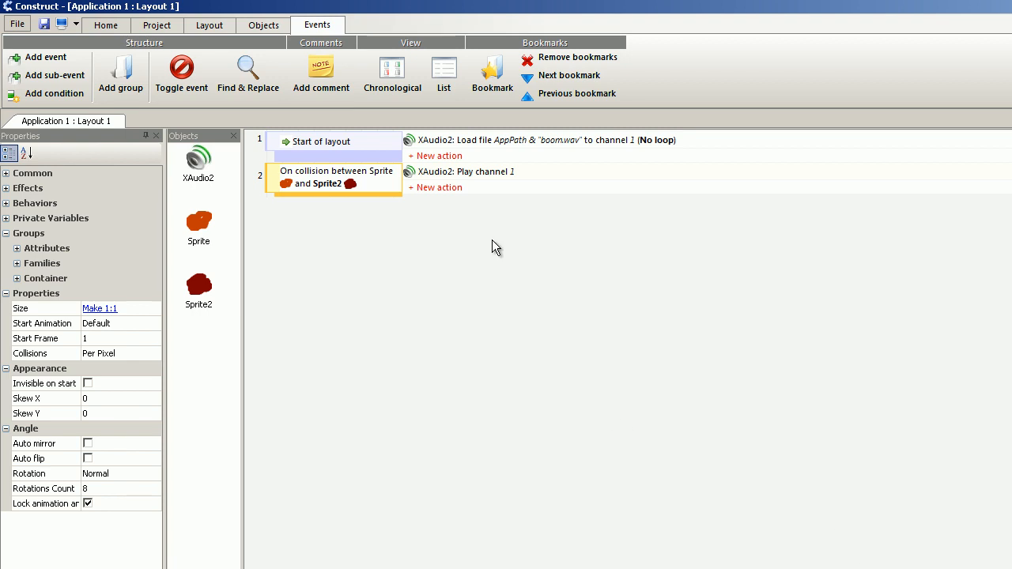
mouse_move(199, 224)
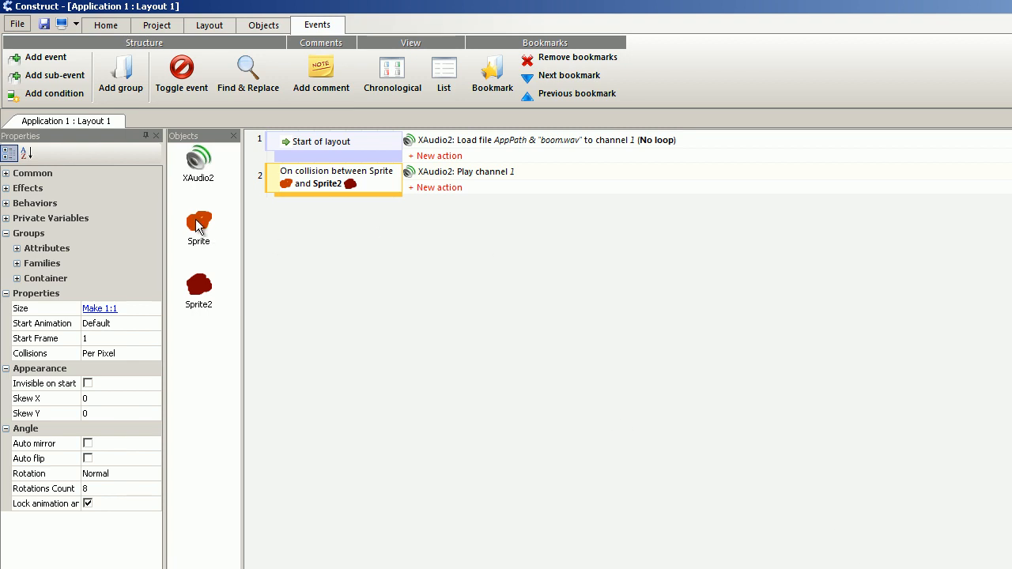
Give Sprite a Bullet behavior and set its speed to 20
left_click(199, 225)
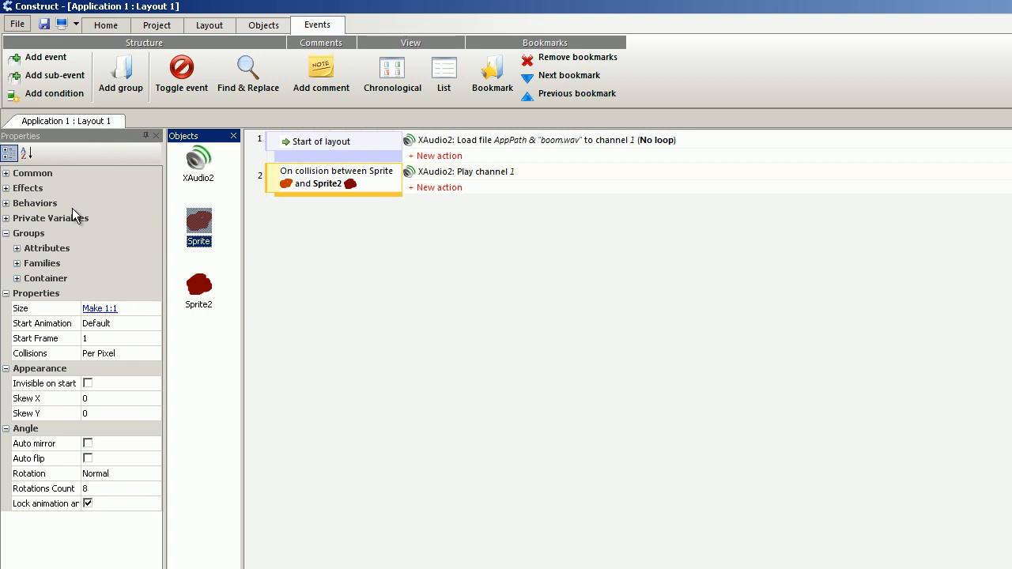
left_click(35, 203)
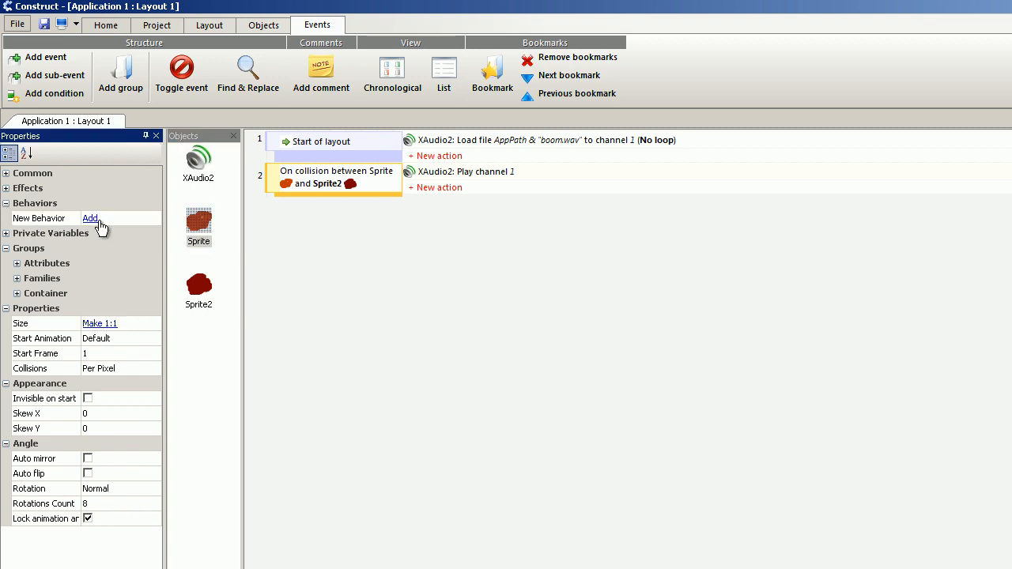
left_click(90, 218)
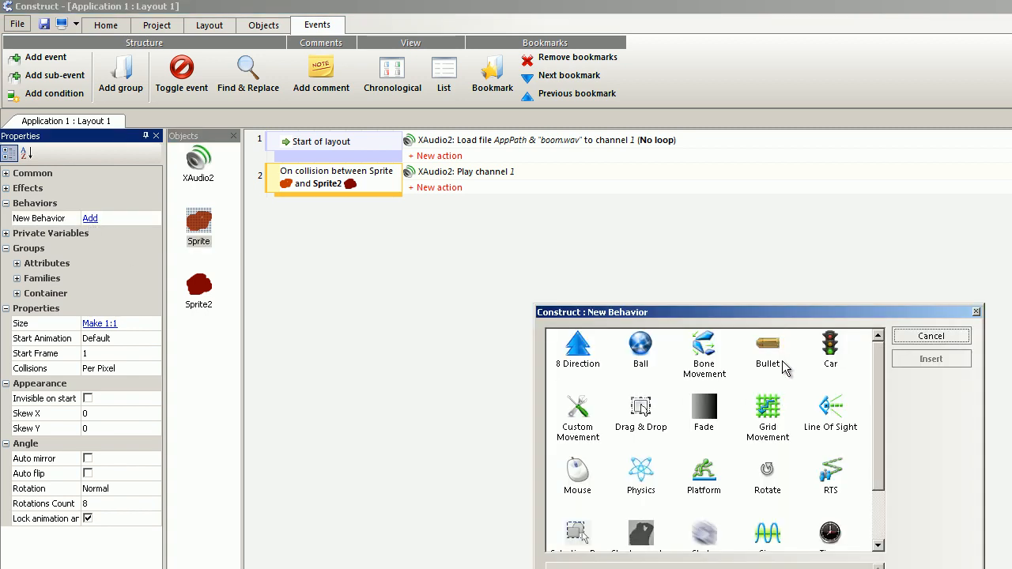
left_click(930, 357)
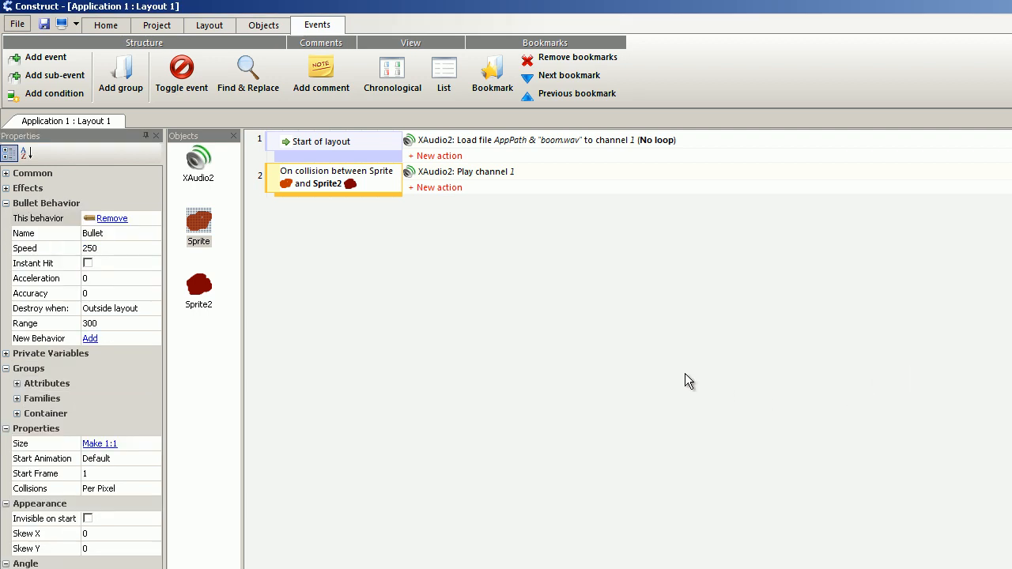
mouse_move(133, 256)
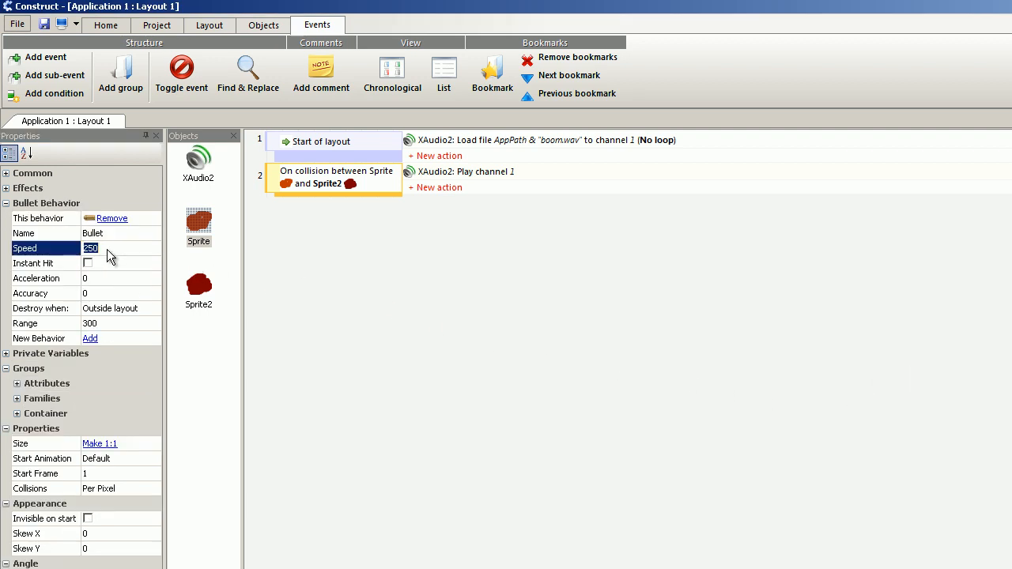
type("20")
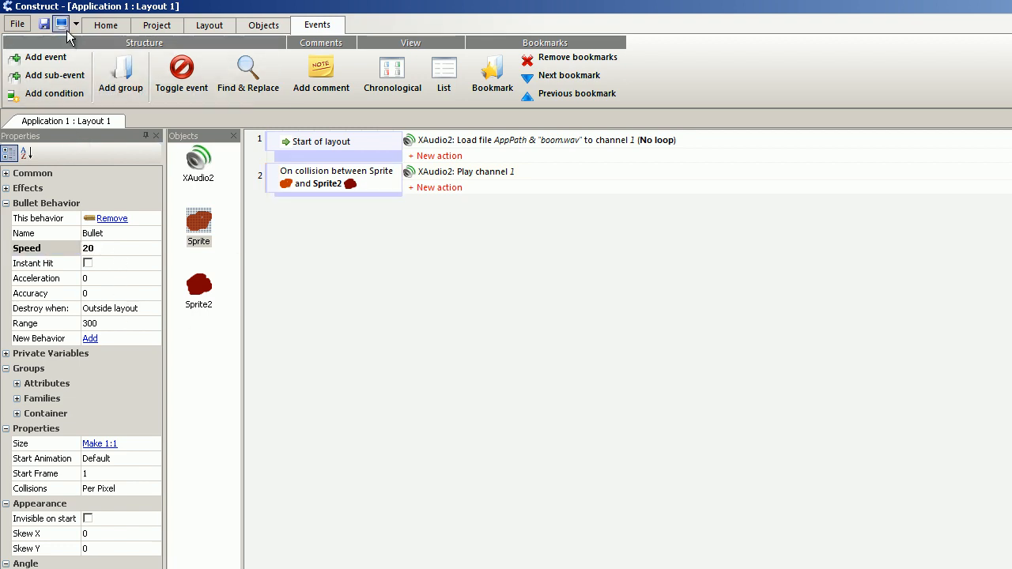
mouse_move(557, 411)
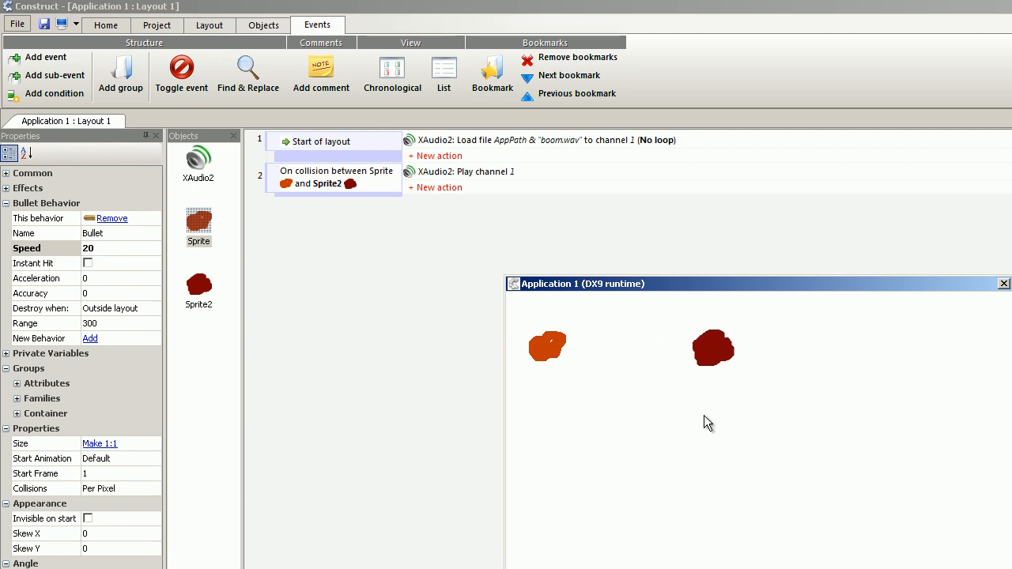
left_click(1004, 283)
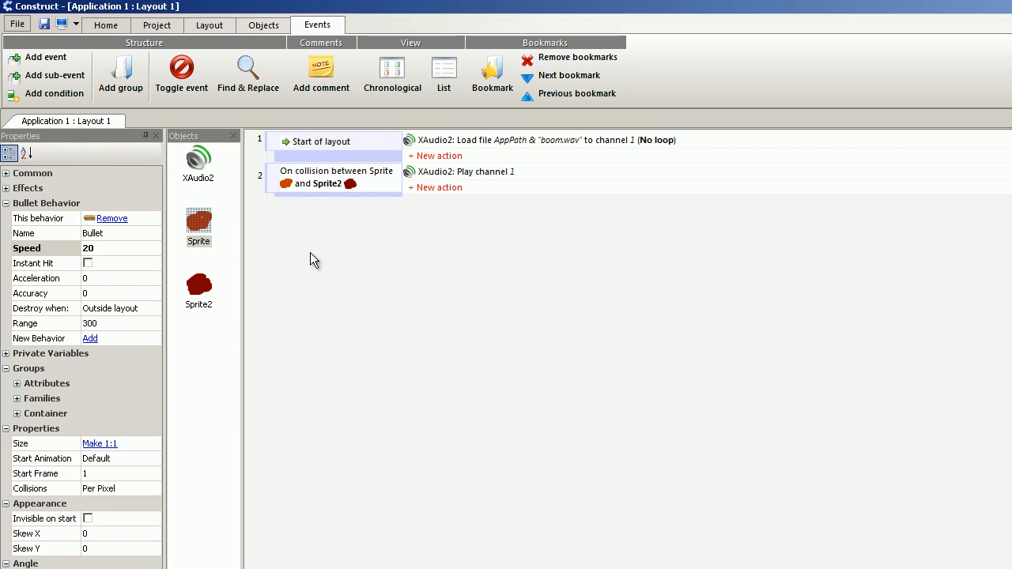
In the layout, give the orange Sprite a Bullet behavior with Speed 20
left_click(209, 25)
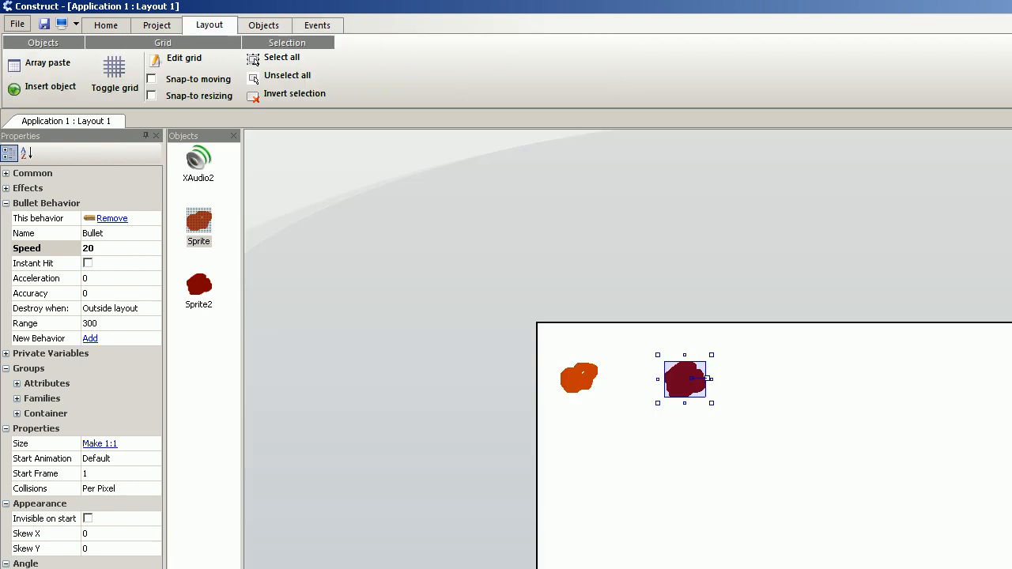
mouse_move(572, 385)
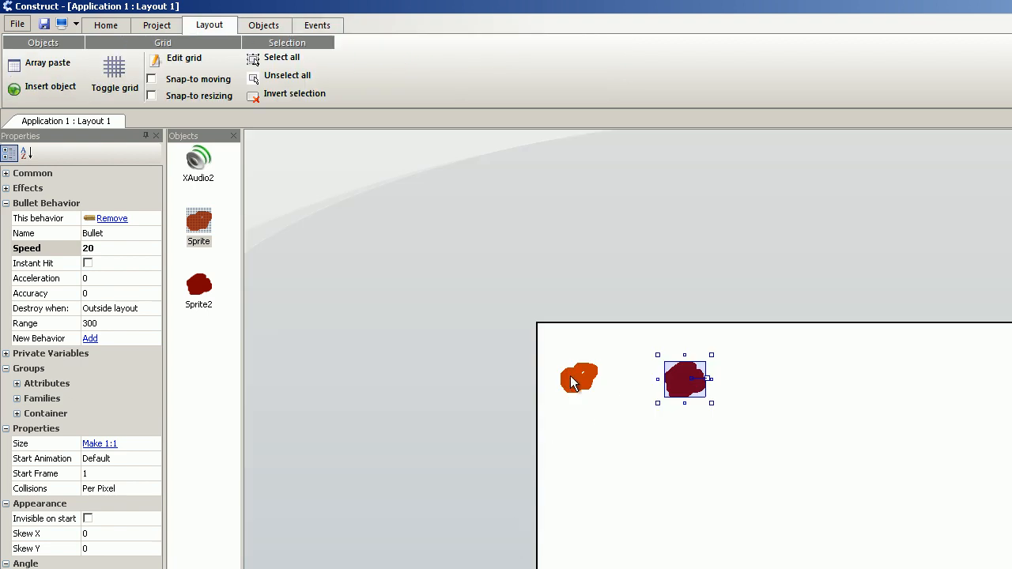
mouse_move(244, 267)
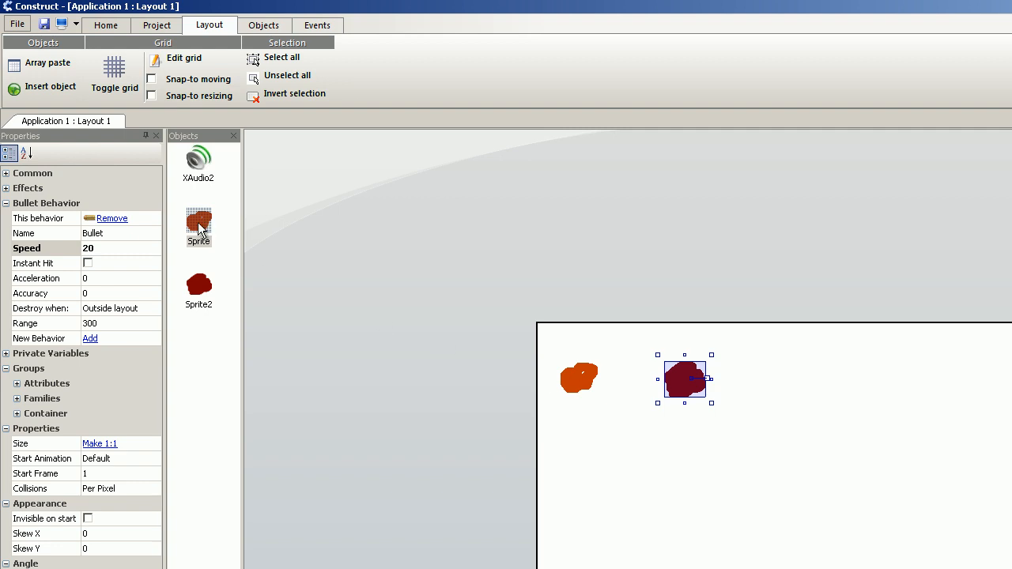
left_click(578, 376)
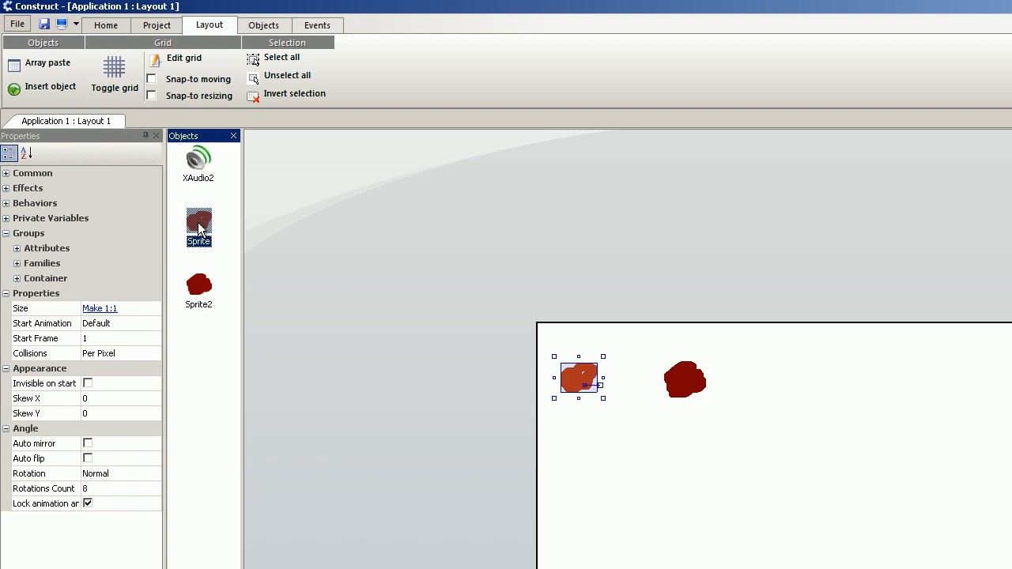
mouse_move(8, 209)
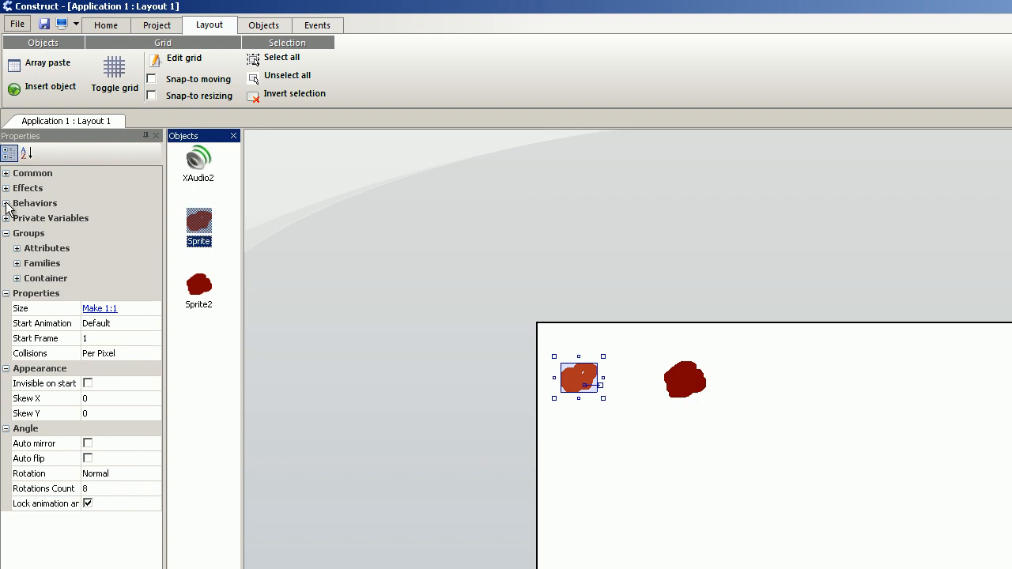
left_click(6, 202)
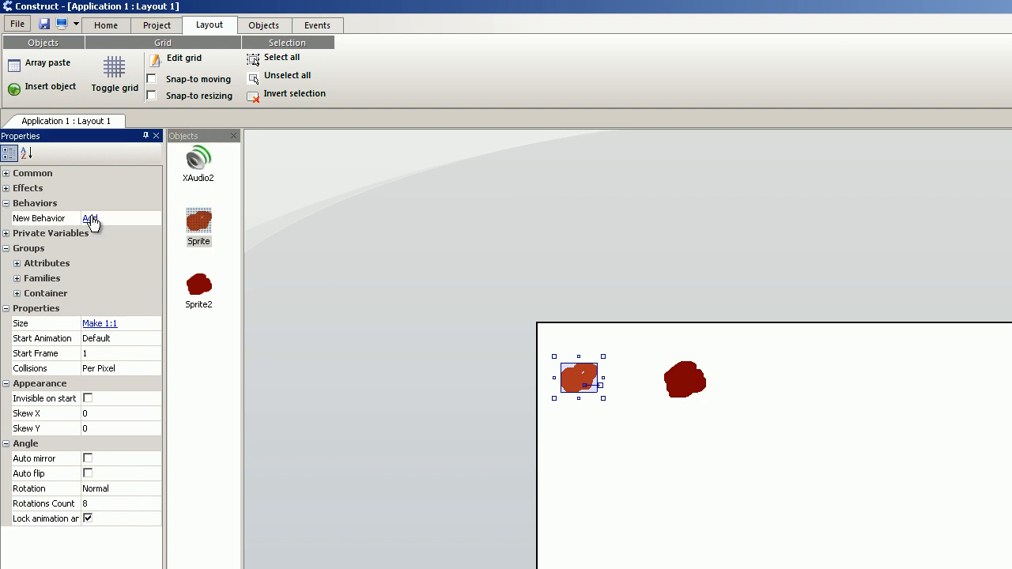
mouse_move(200, 299)
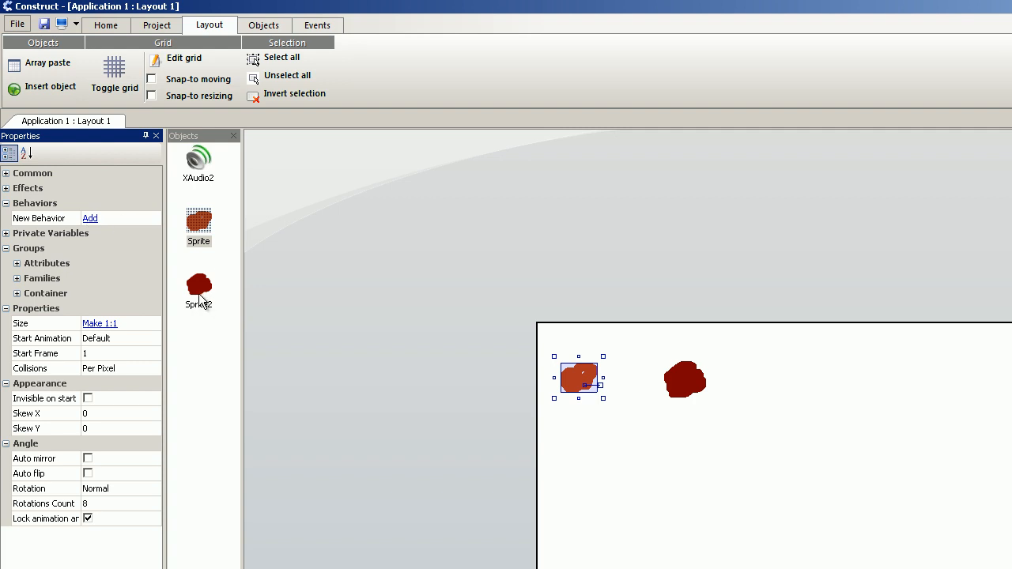
mouse_move(92, 219)
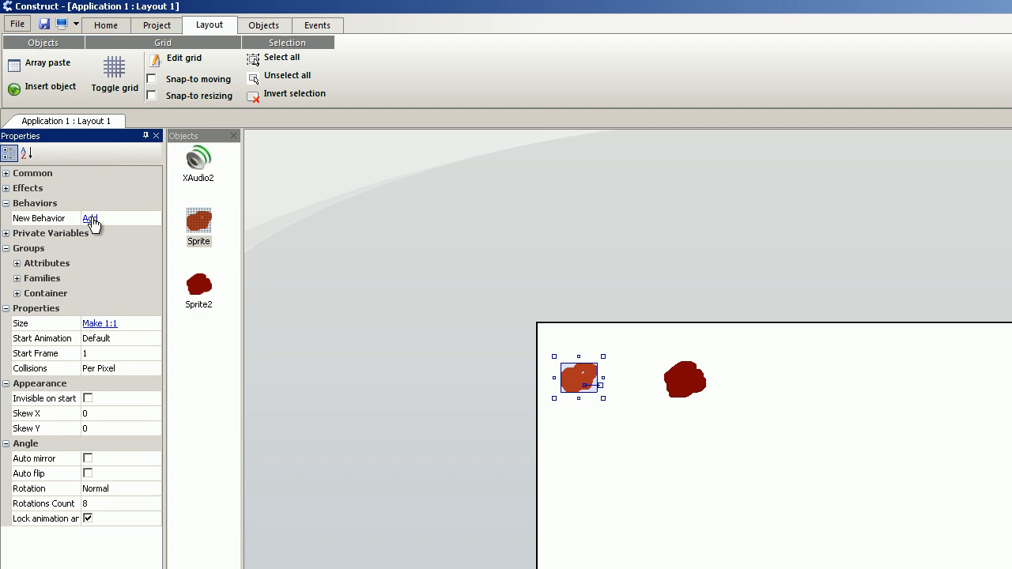
left_click(88, 218)
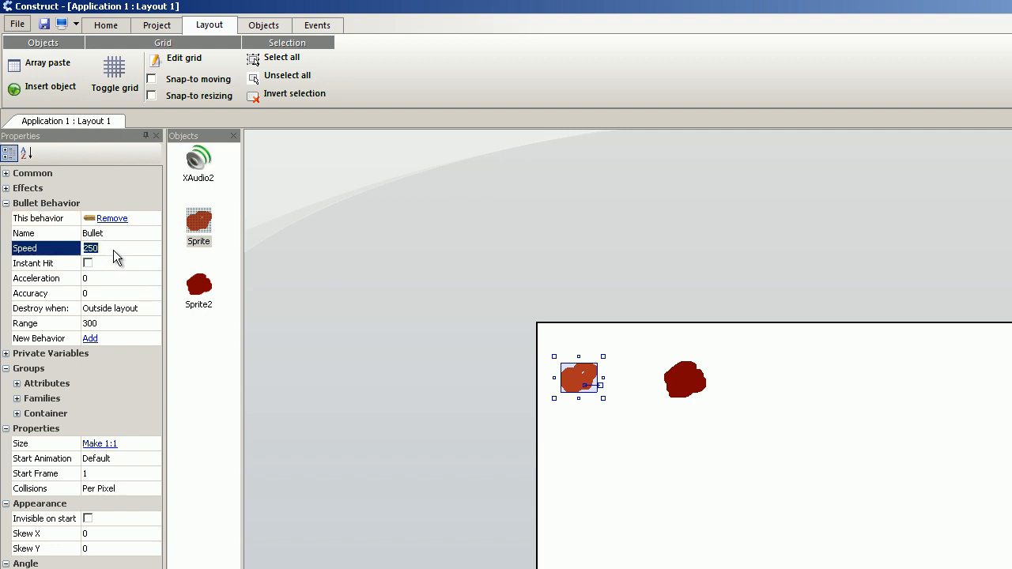
type("20")
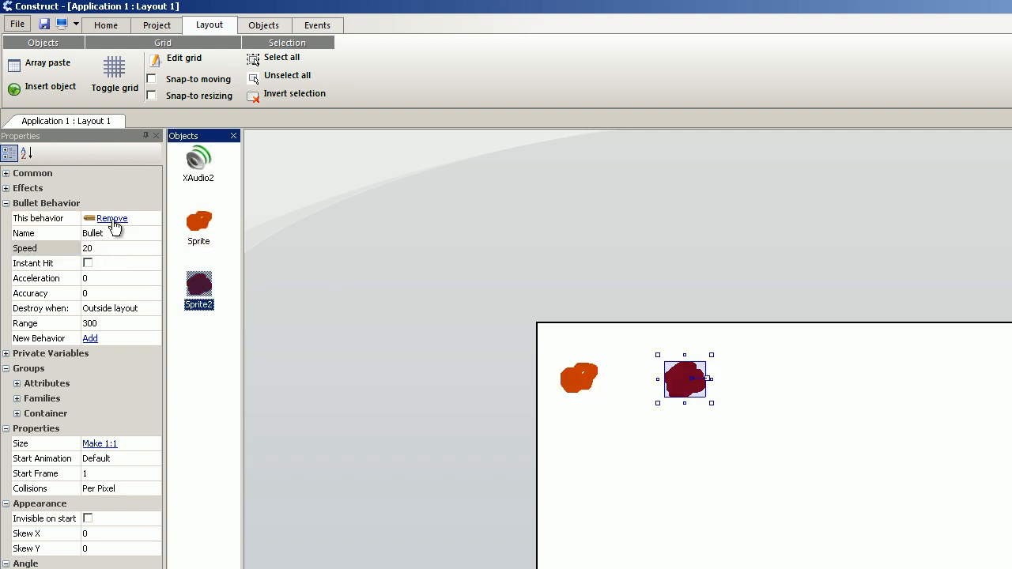
Remove the Bullet behavior from Sprite2
left_click(114, 218)
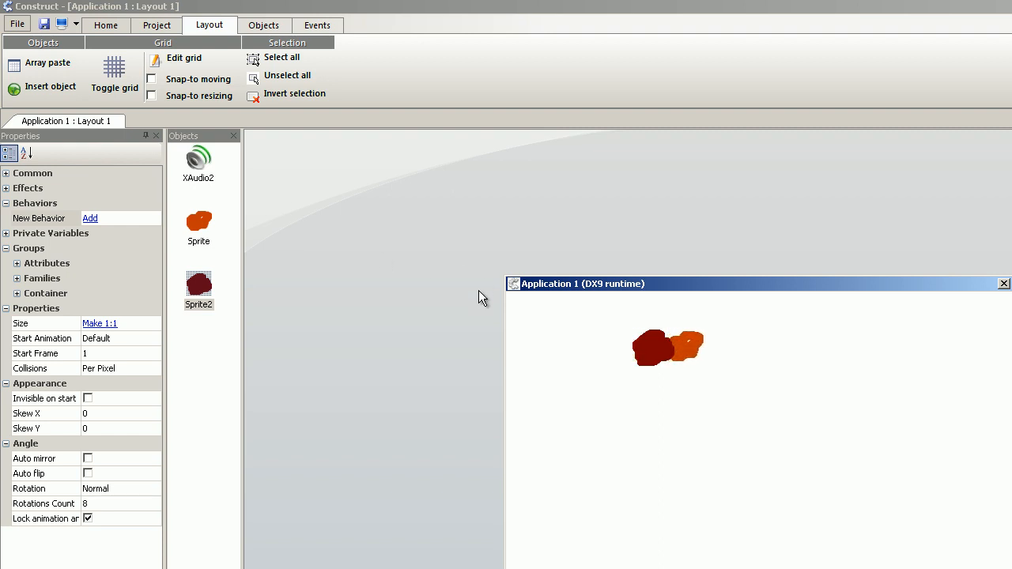
Close the running game preview and return to the event sheet
left_click(317, 26)
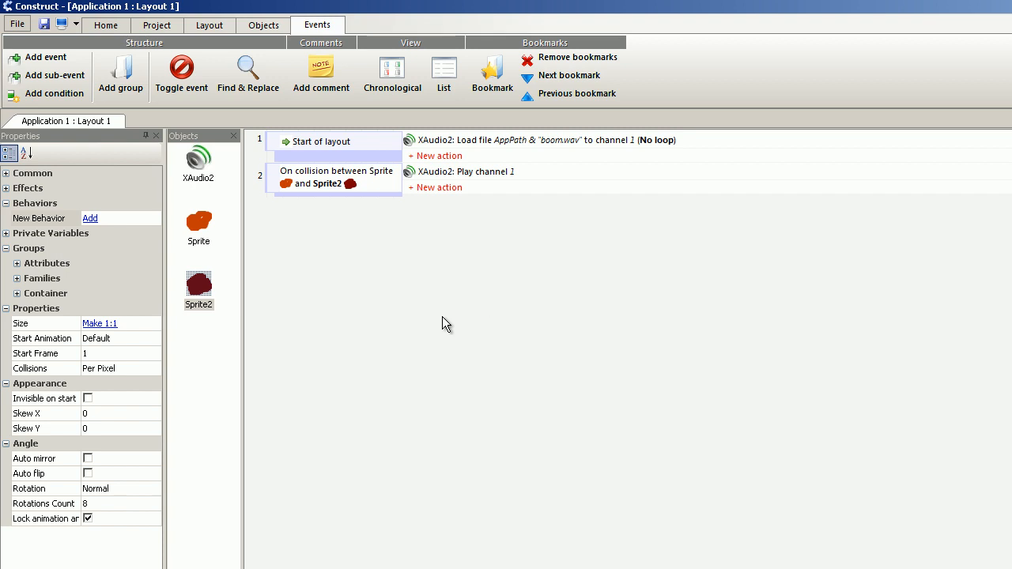
mouse_move(509, 245)
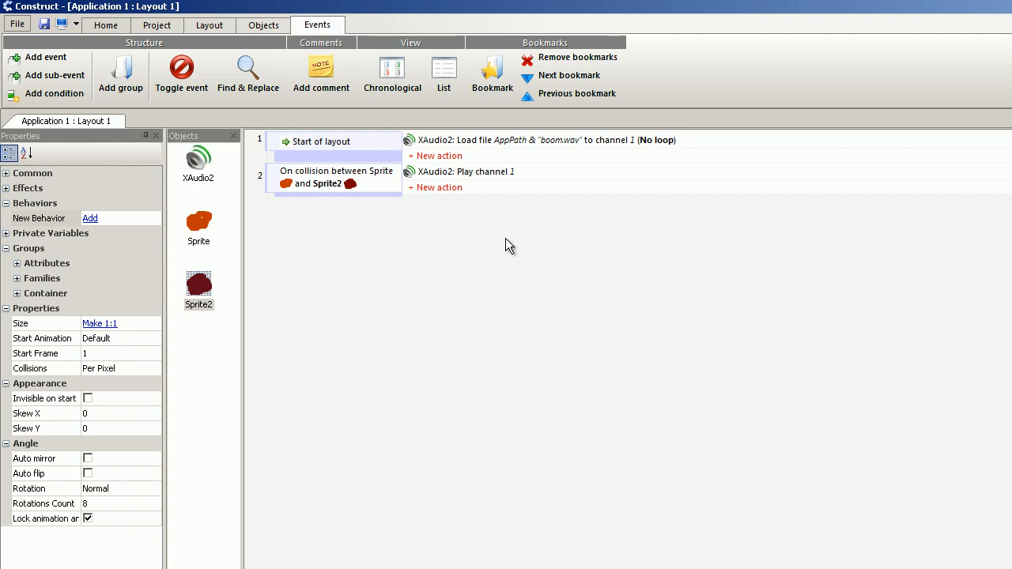
mouse_move(529, 253)
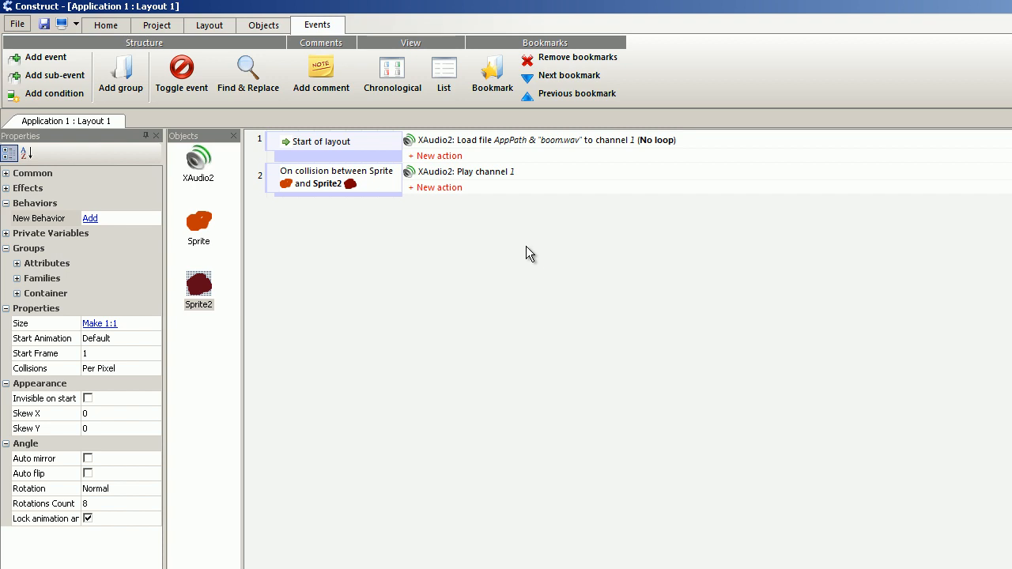
mouse_move(520, 275)
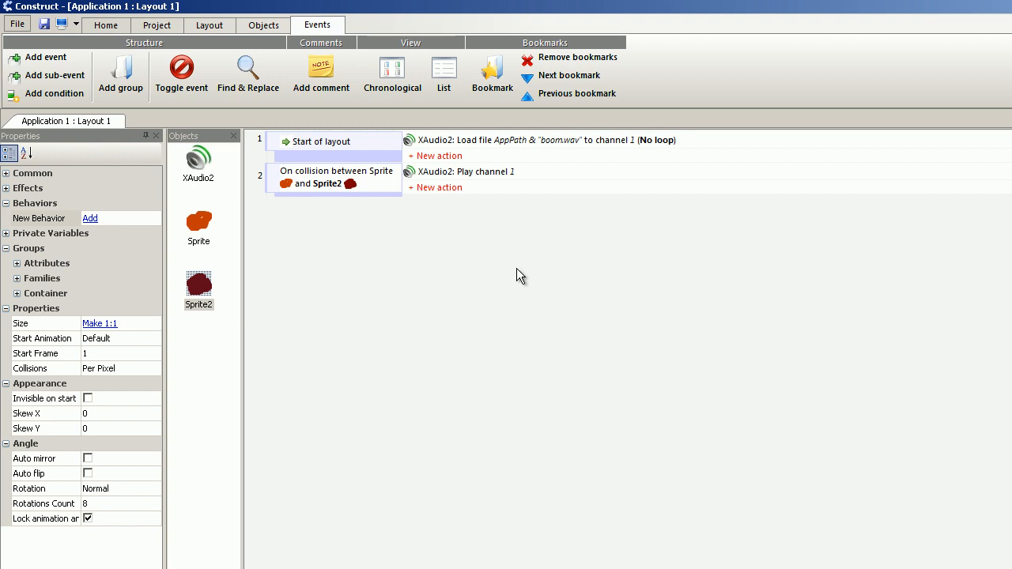
mouse_move(386, 330)
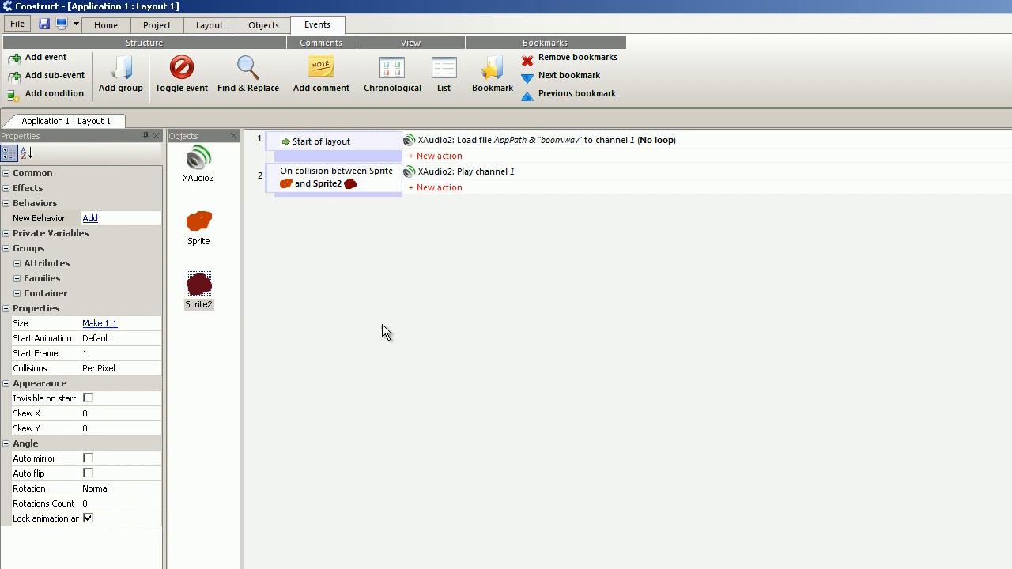
mouse_move(224, 136)
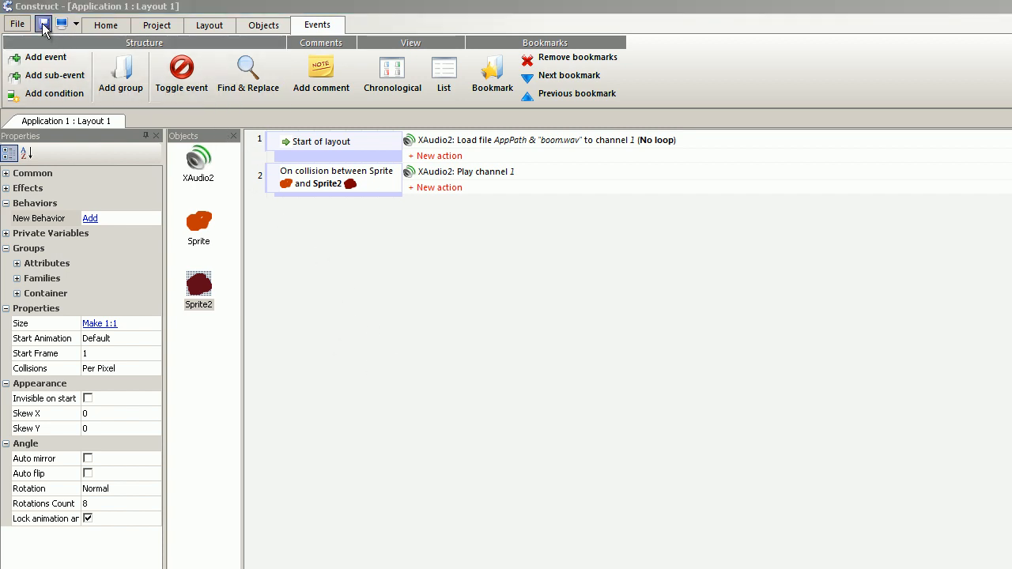
Start saving the project and browse into New Folder (2)
left_click(44, 24)
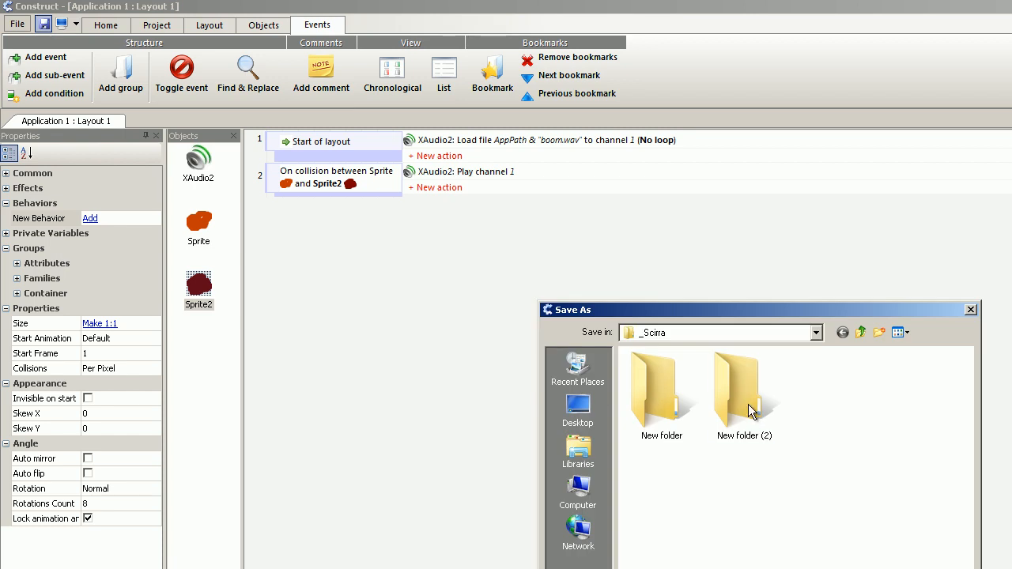
double_click(743, 387)
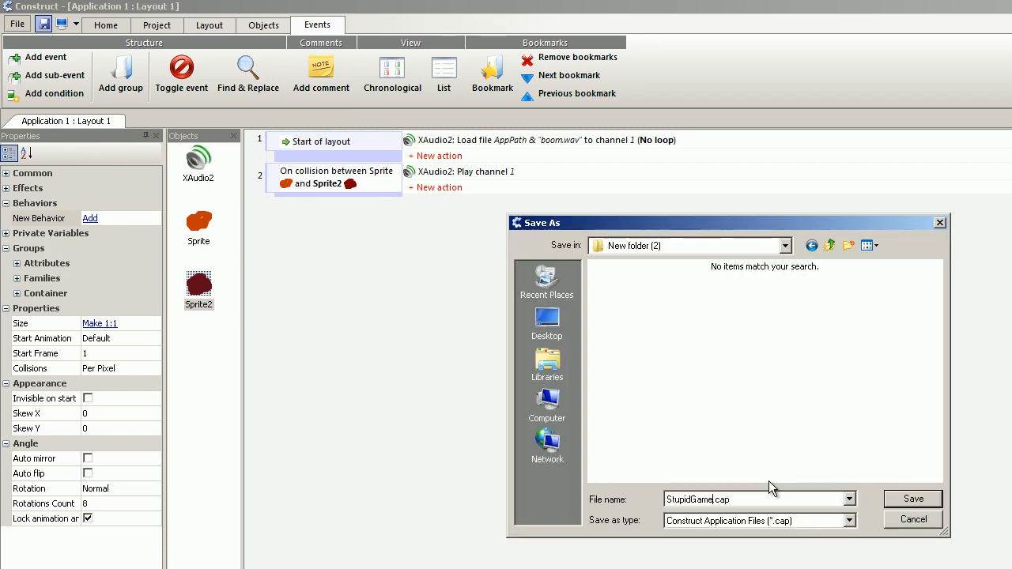
mouse_move(743, 512)
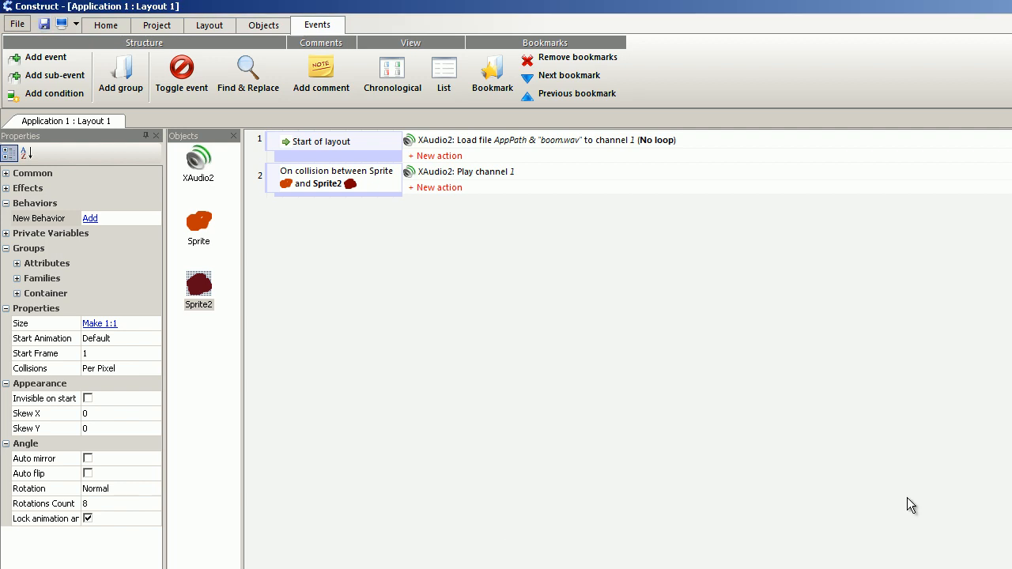
mouse_move(240, 16)
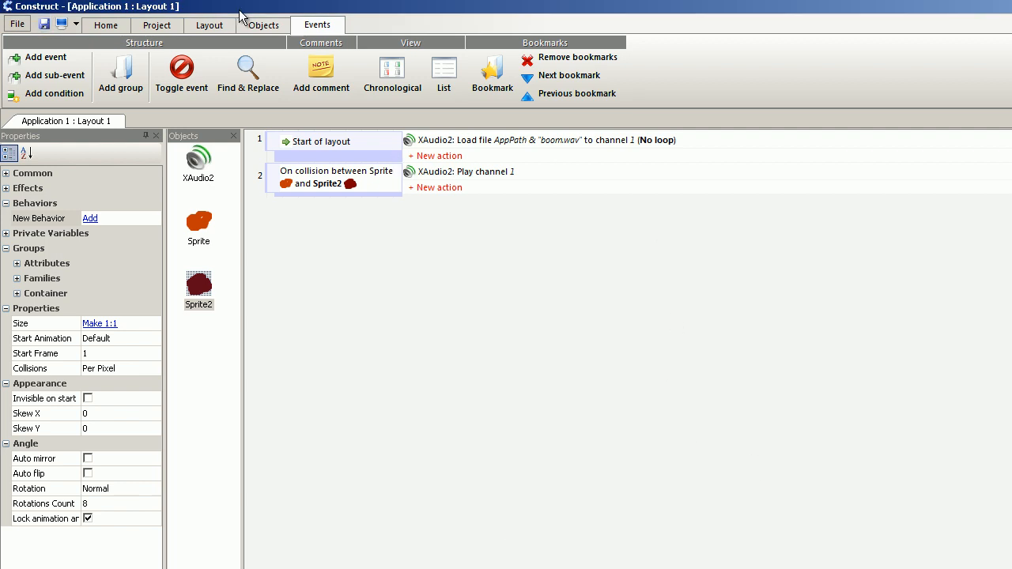